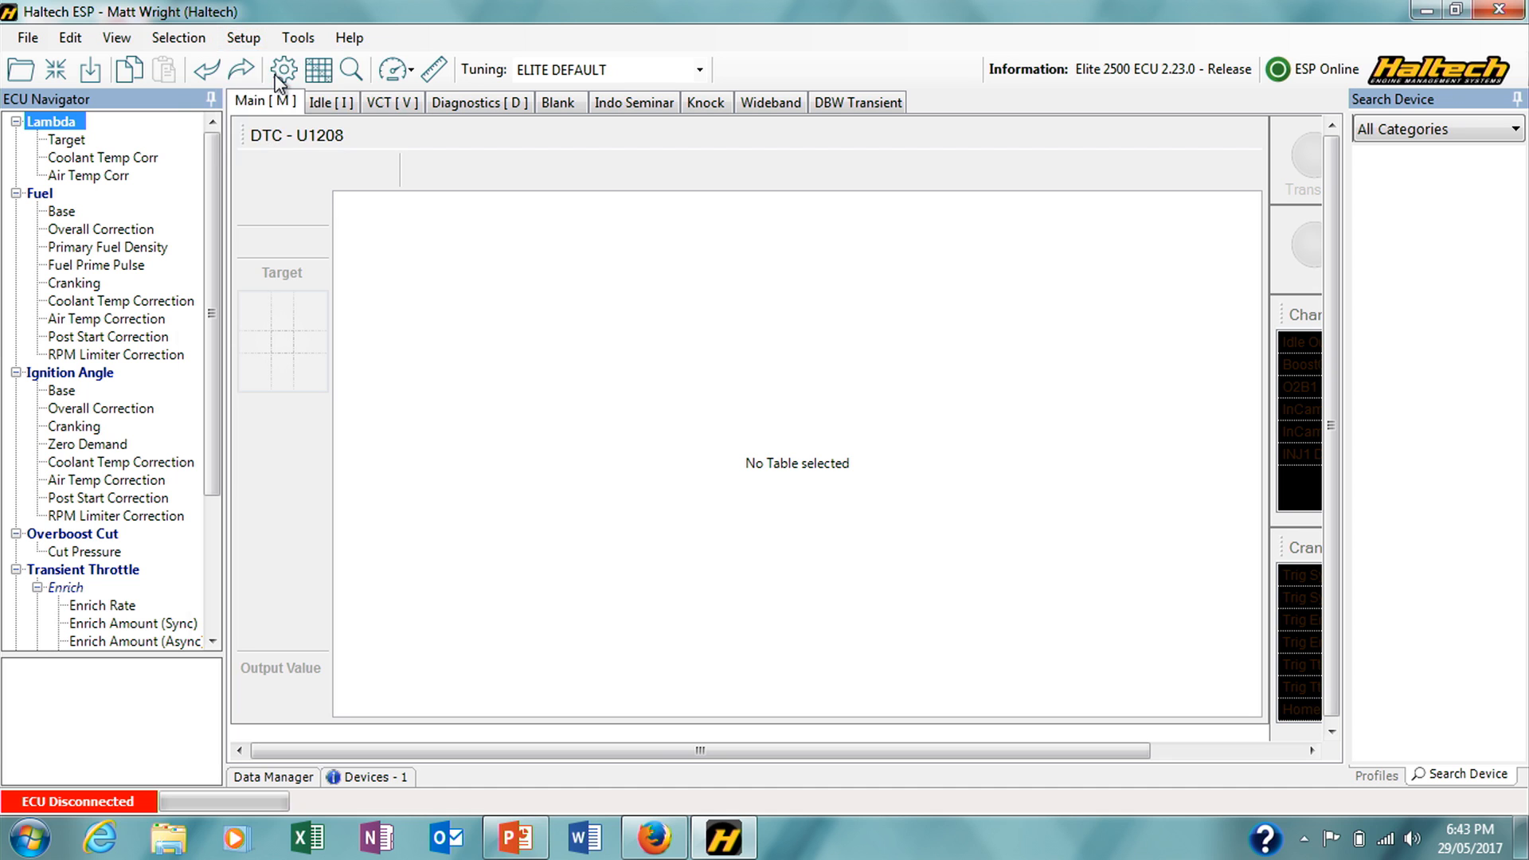
- Review the ECU main setup's CAN devices, with Haltech CAN Supported Dash enabled under Displays
click(281, 69)
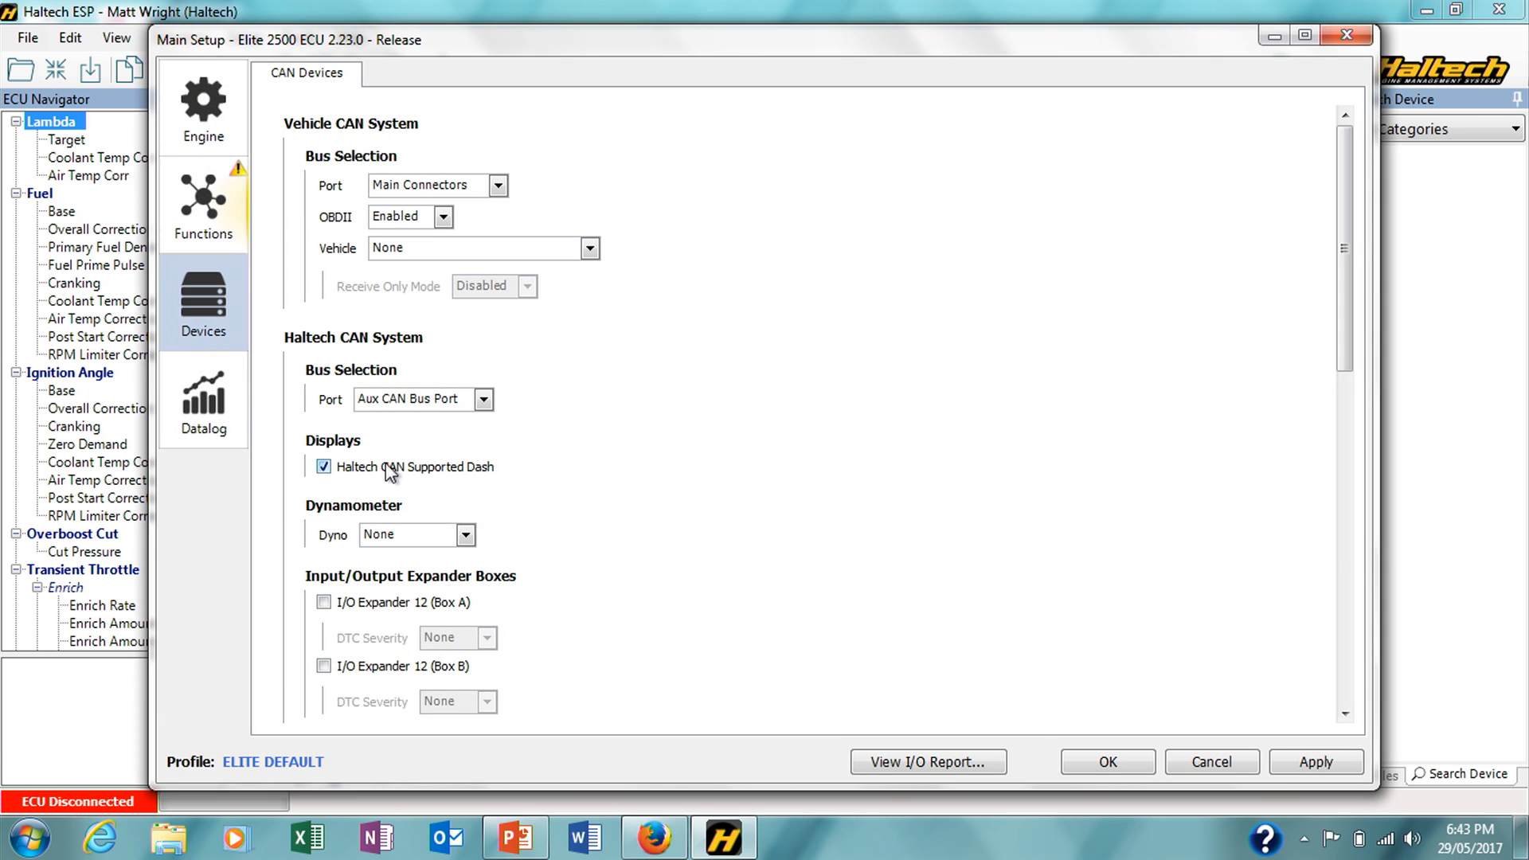
mouse_move(363, 478)
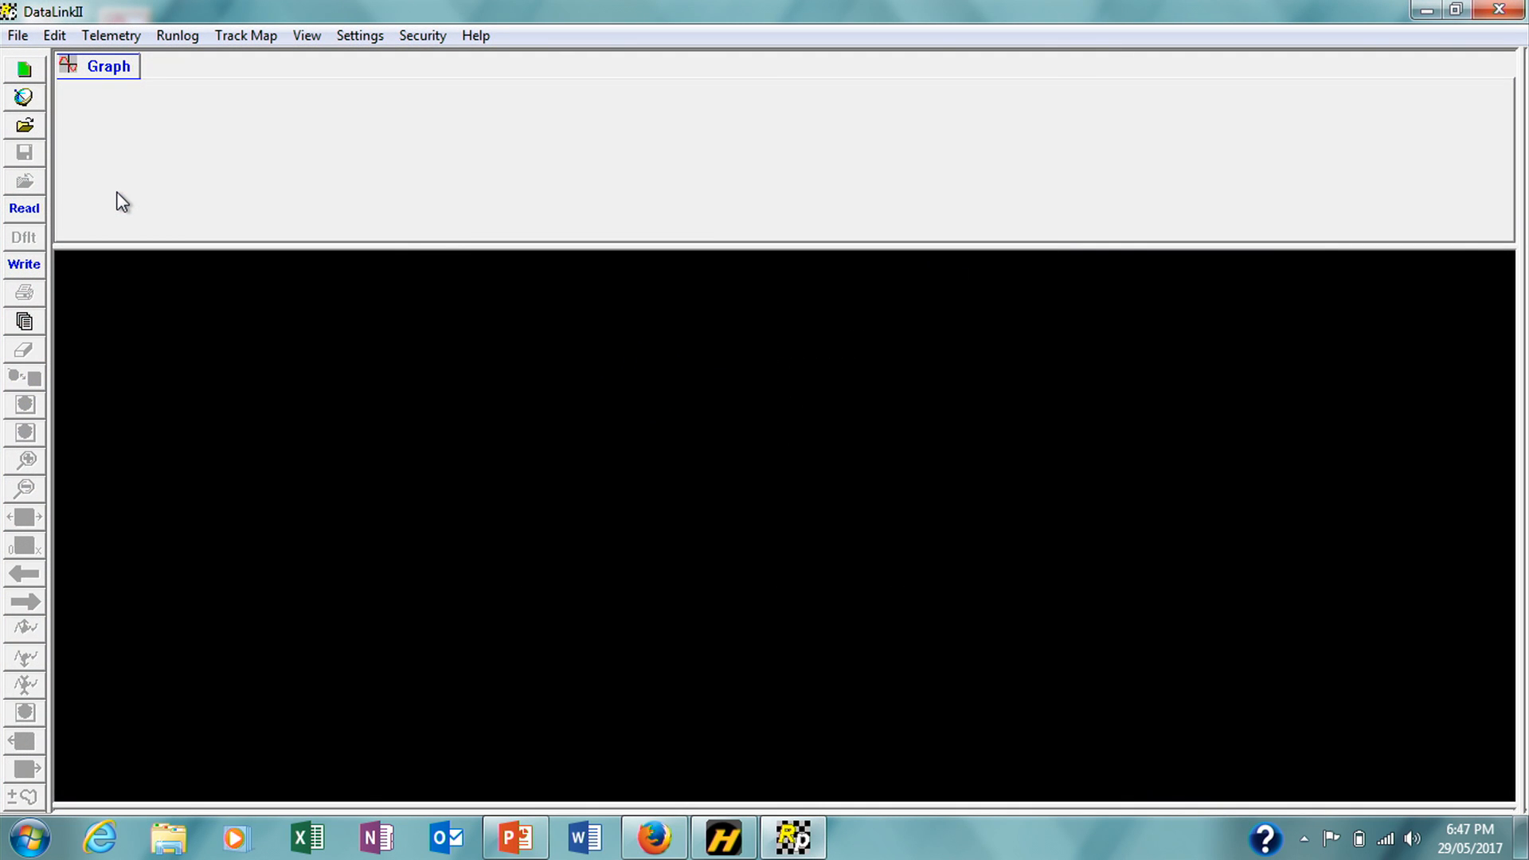
- Load the IQ3_Config_Street_Haltech car configuration from the IQ3 folder via File > Open Car Configuration
click(16, 35)
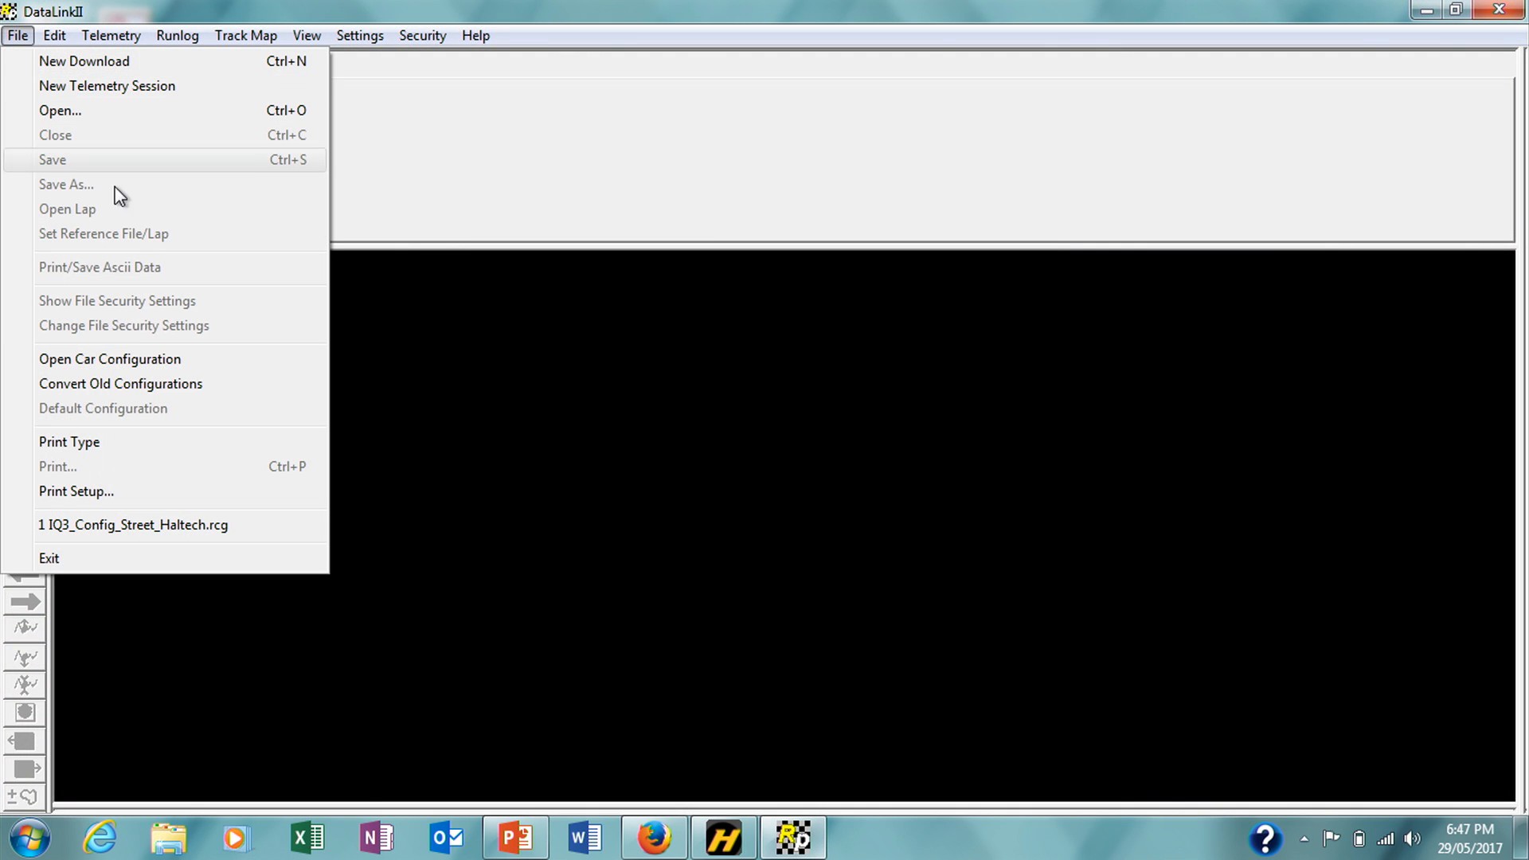
click(110, 358)
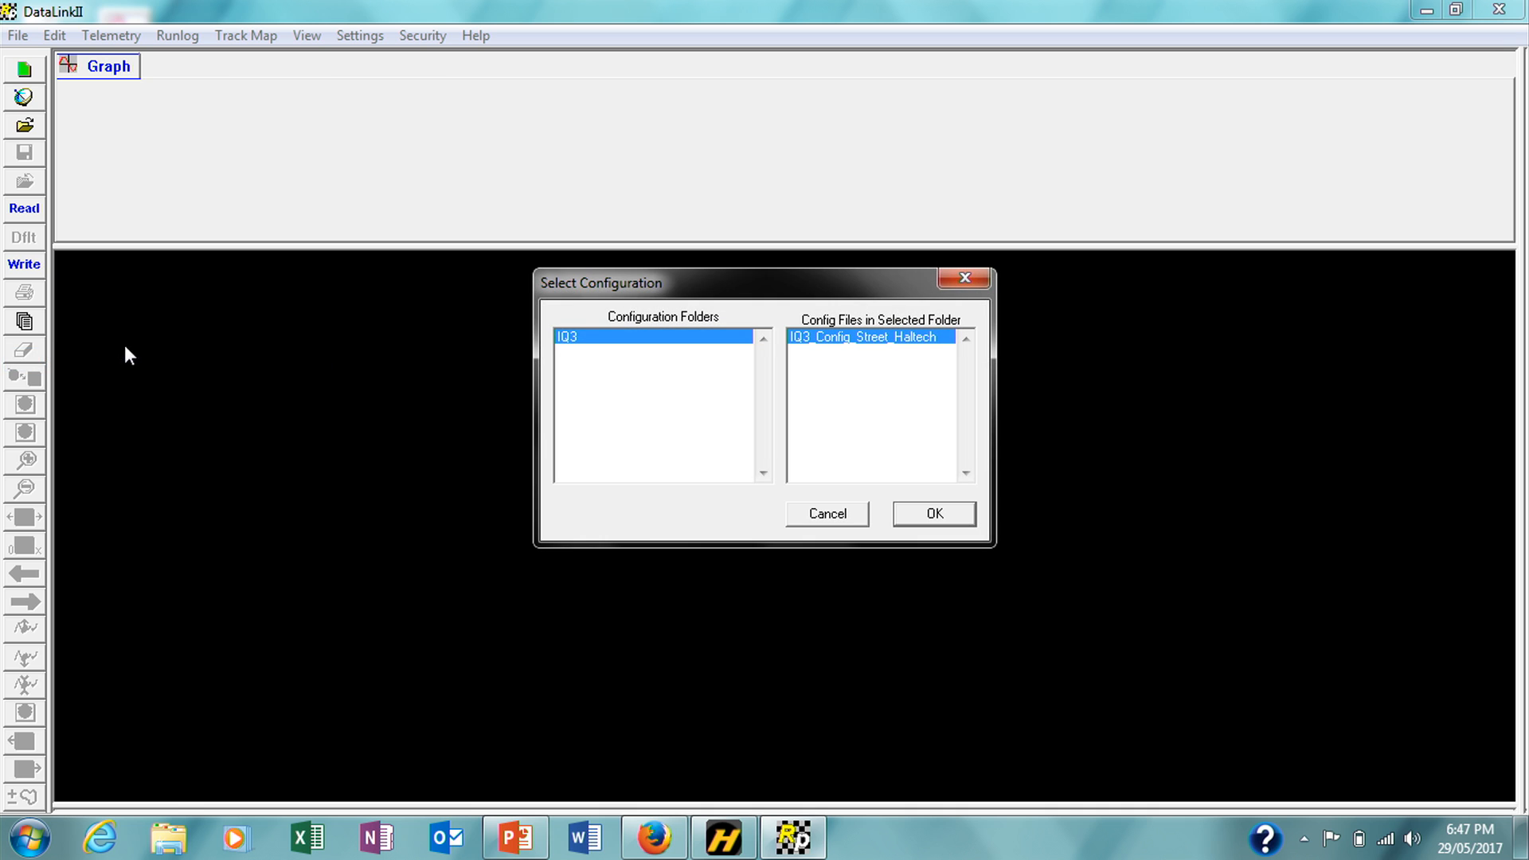
mouse_move(872, 371)
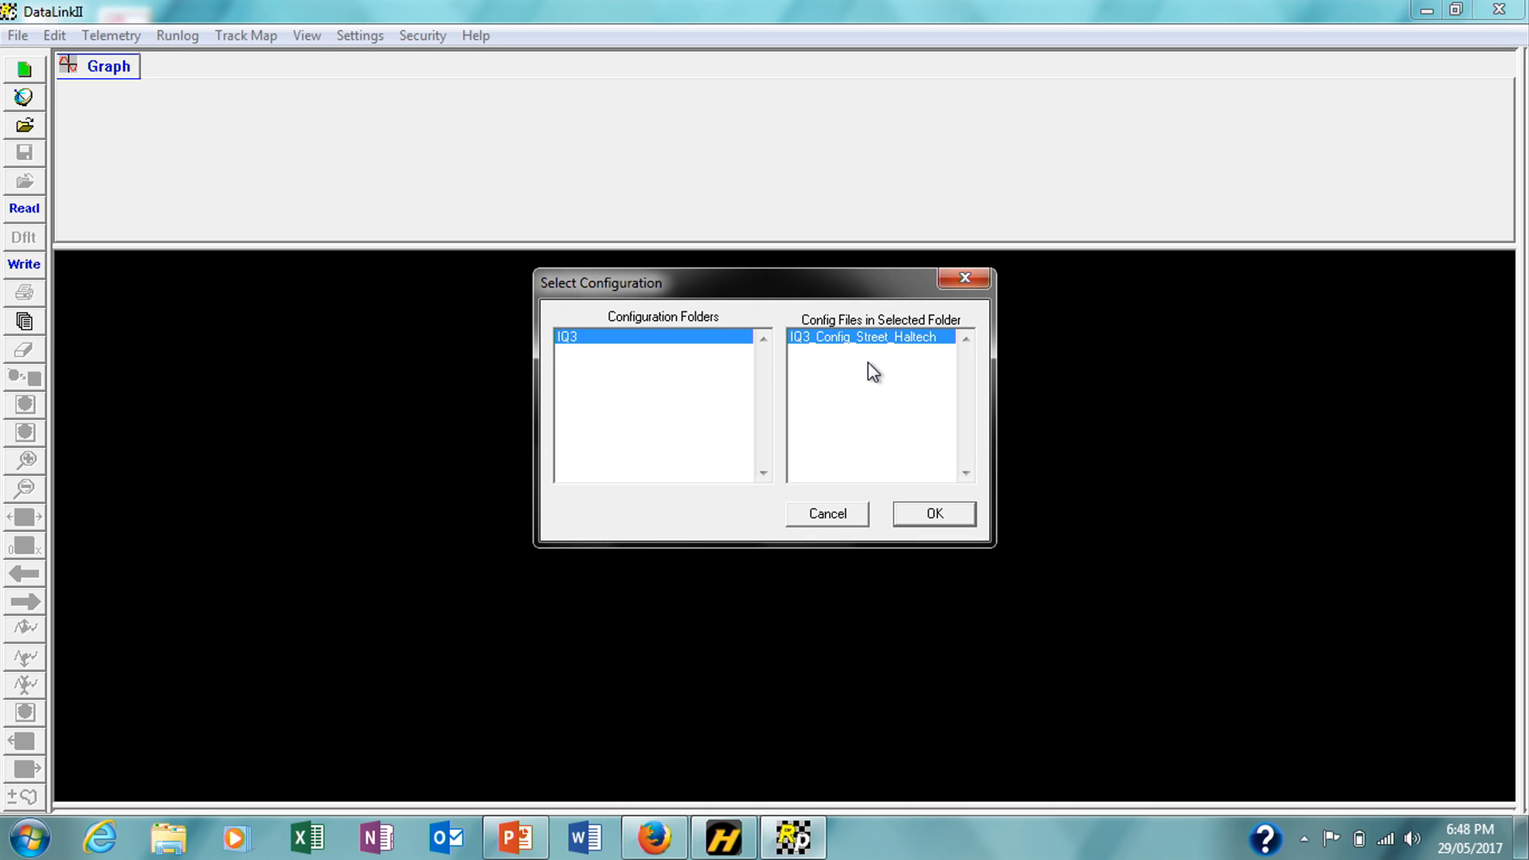
mouse_move(924, 527)
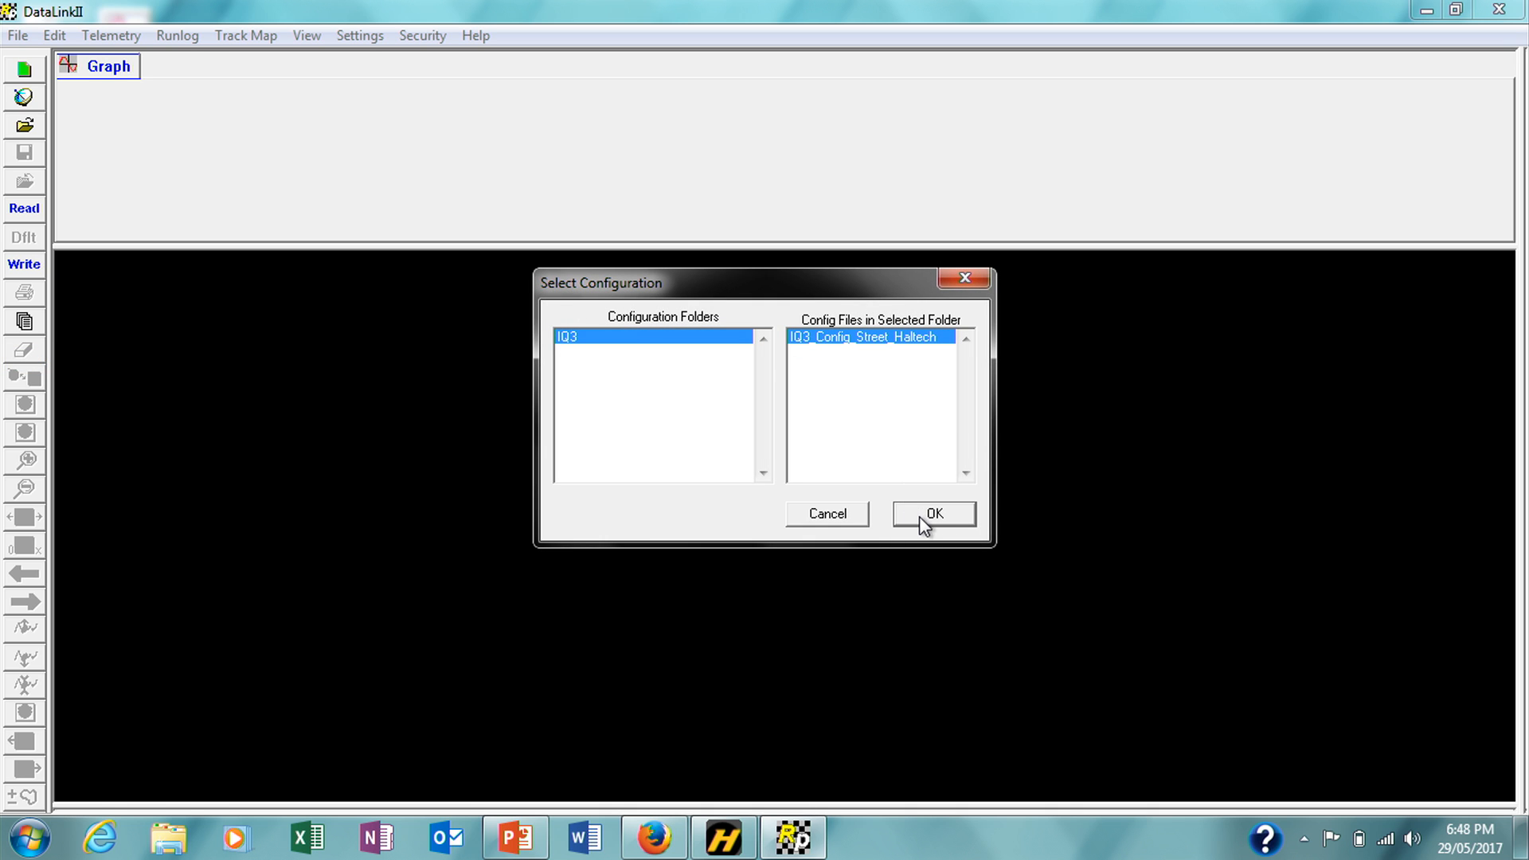
click(933, 514)
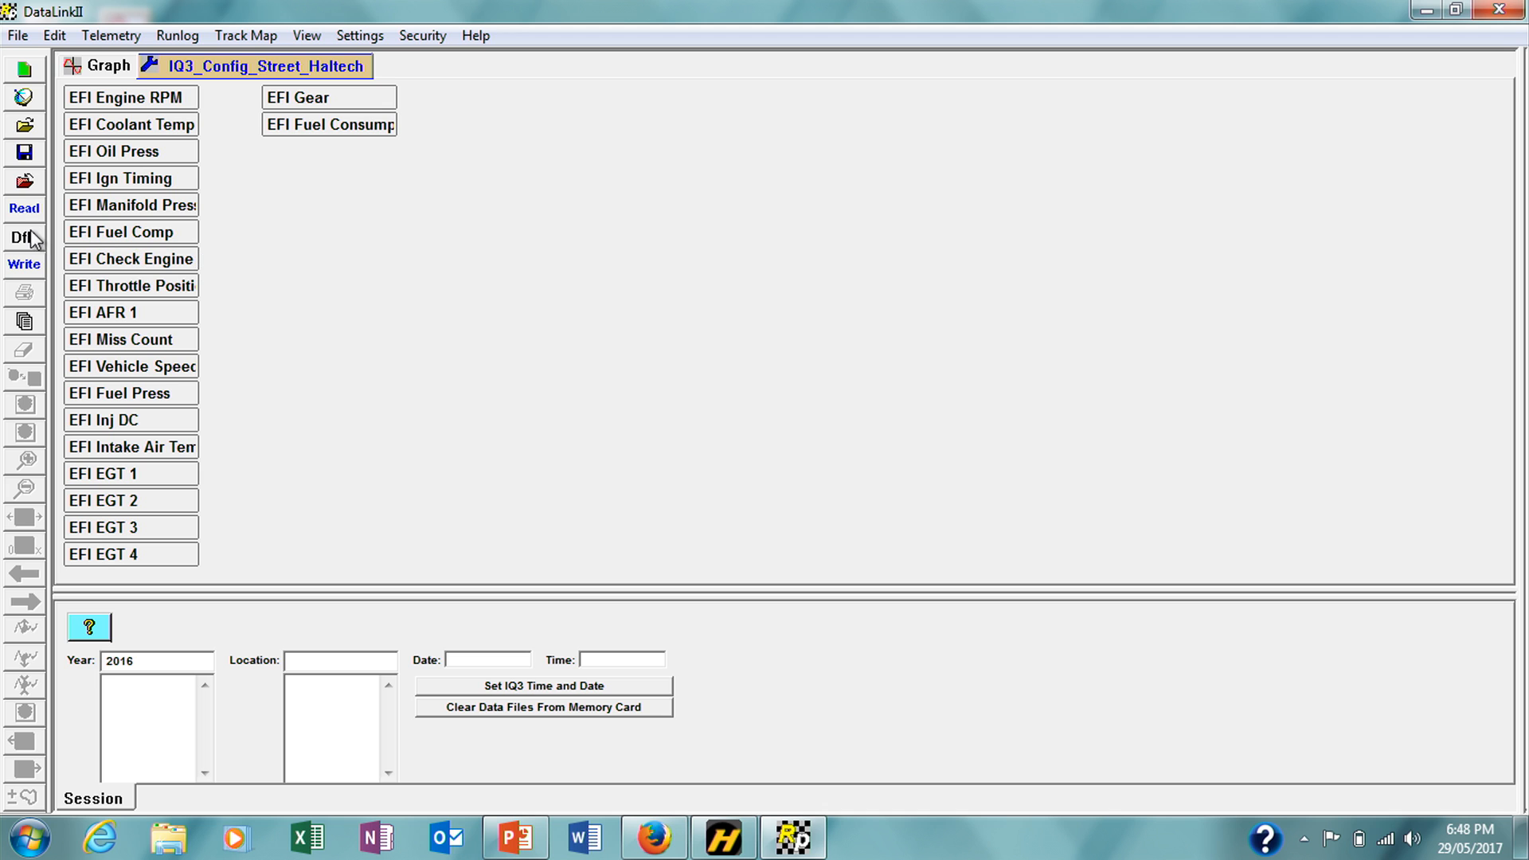
- Read the connected devices without changing the default file, adding dash channels like Engine Rpm, Speed and Gear
click(23, 209)
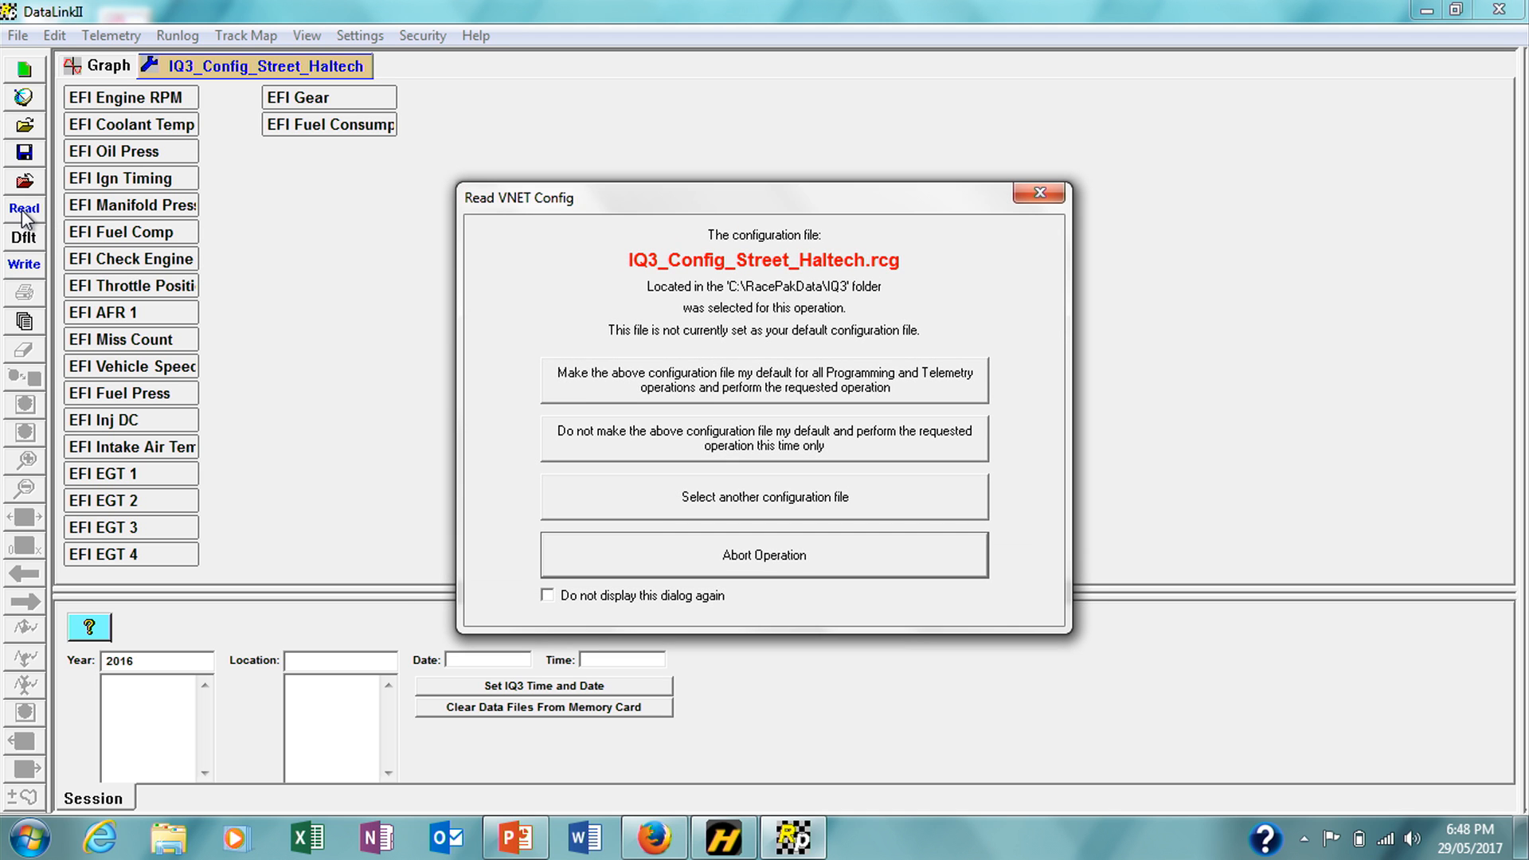
mouse_move(663, 457)
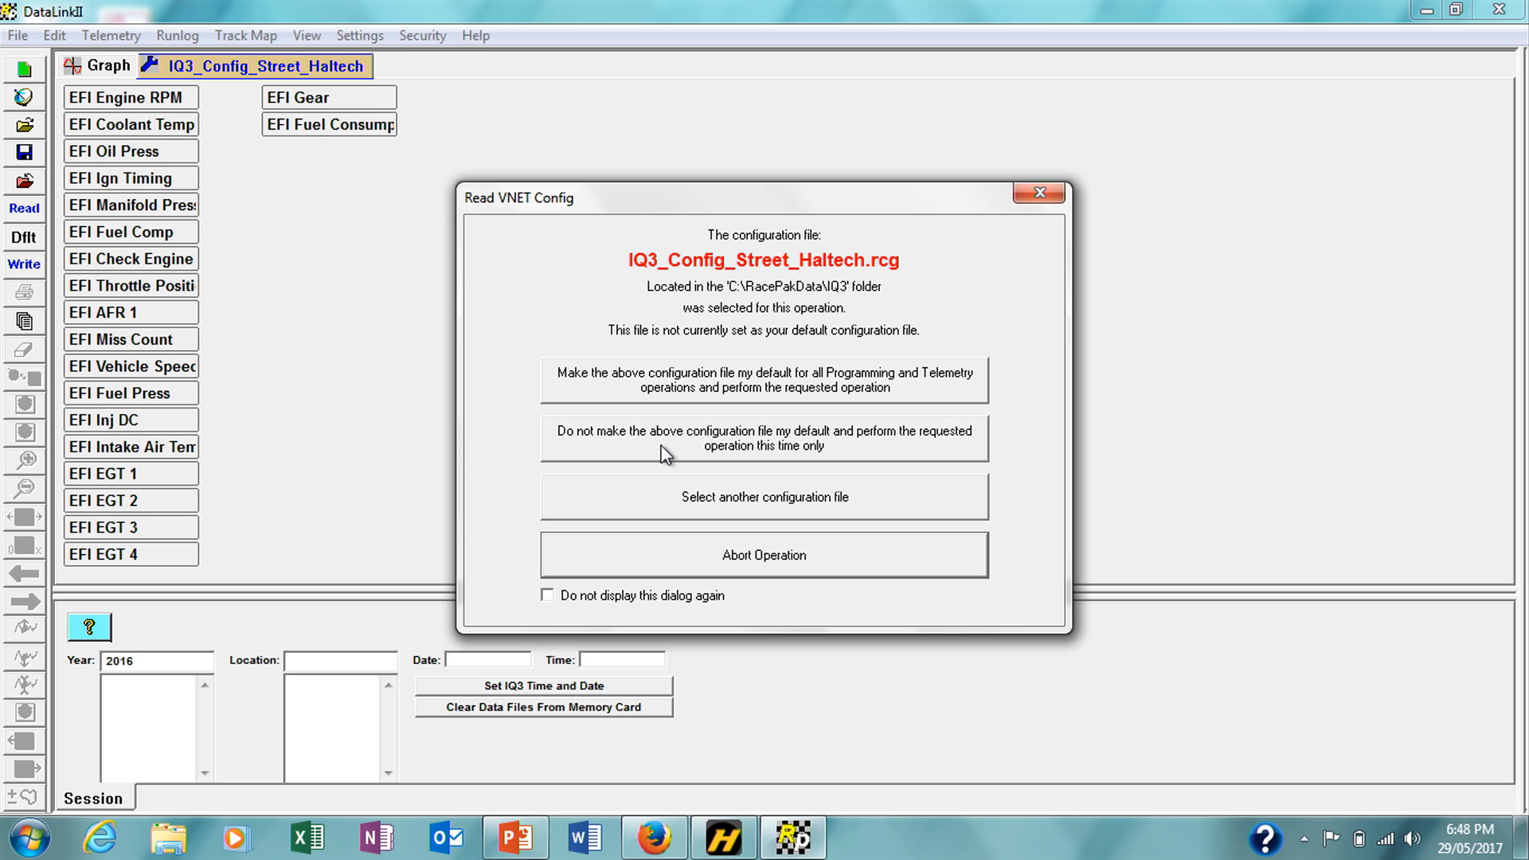
click(763, 438)
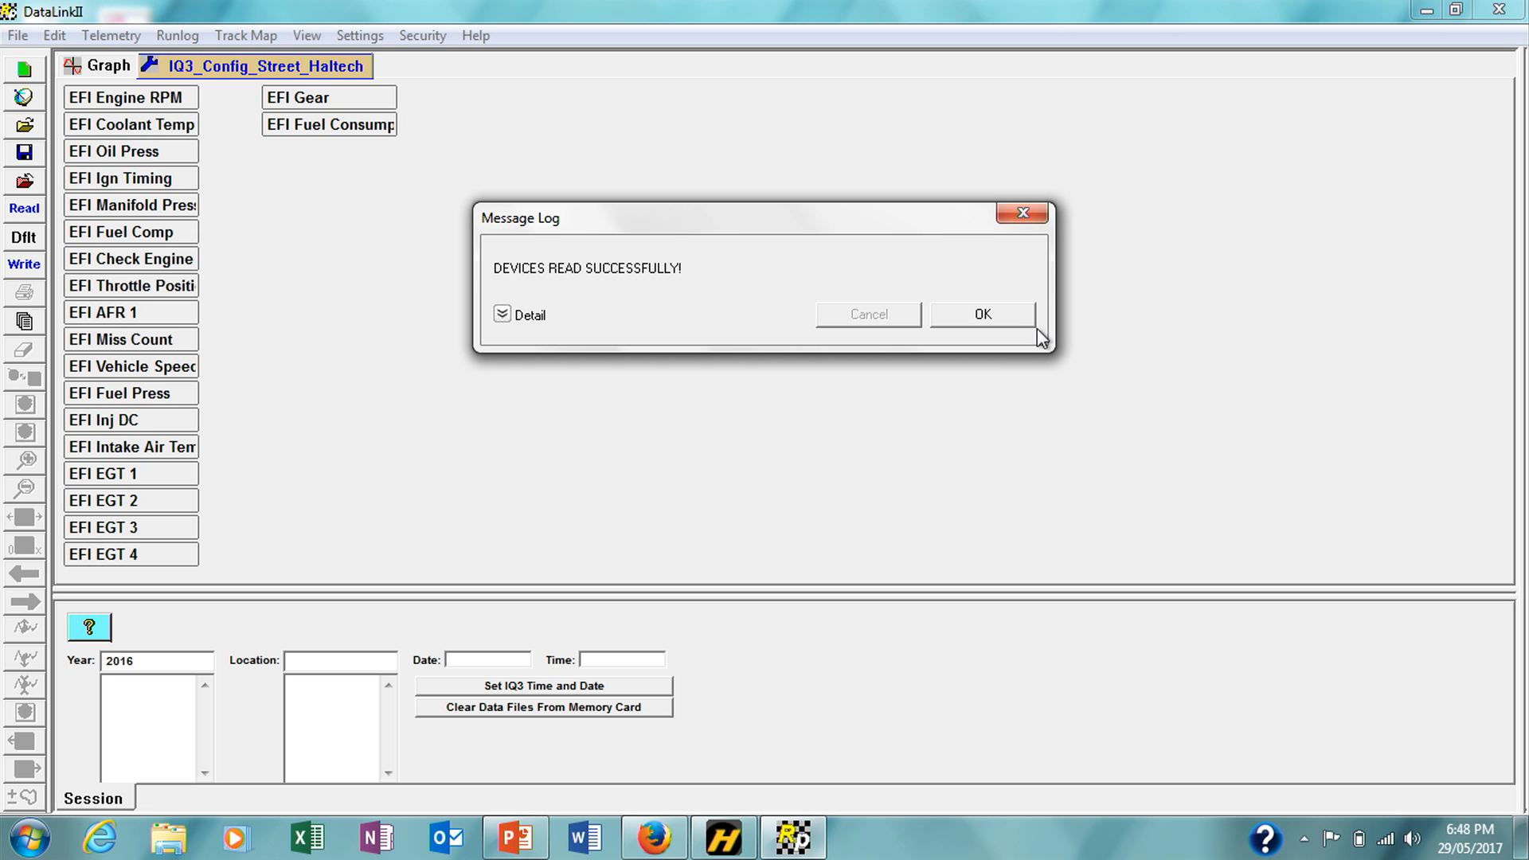
click(981, 314)
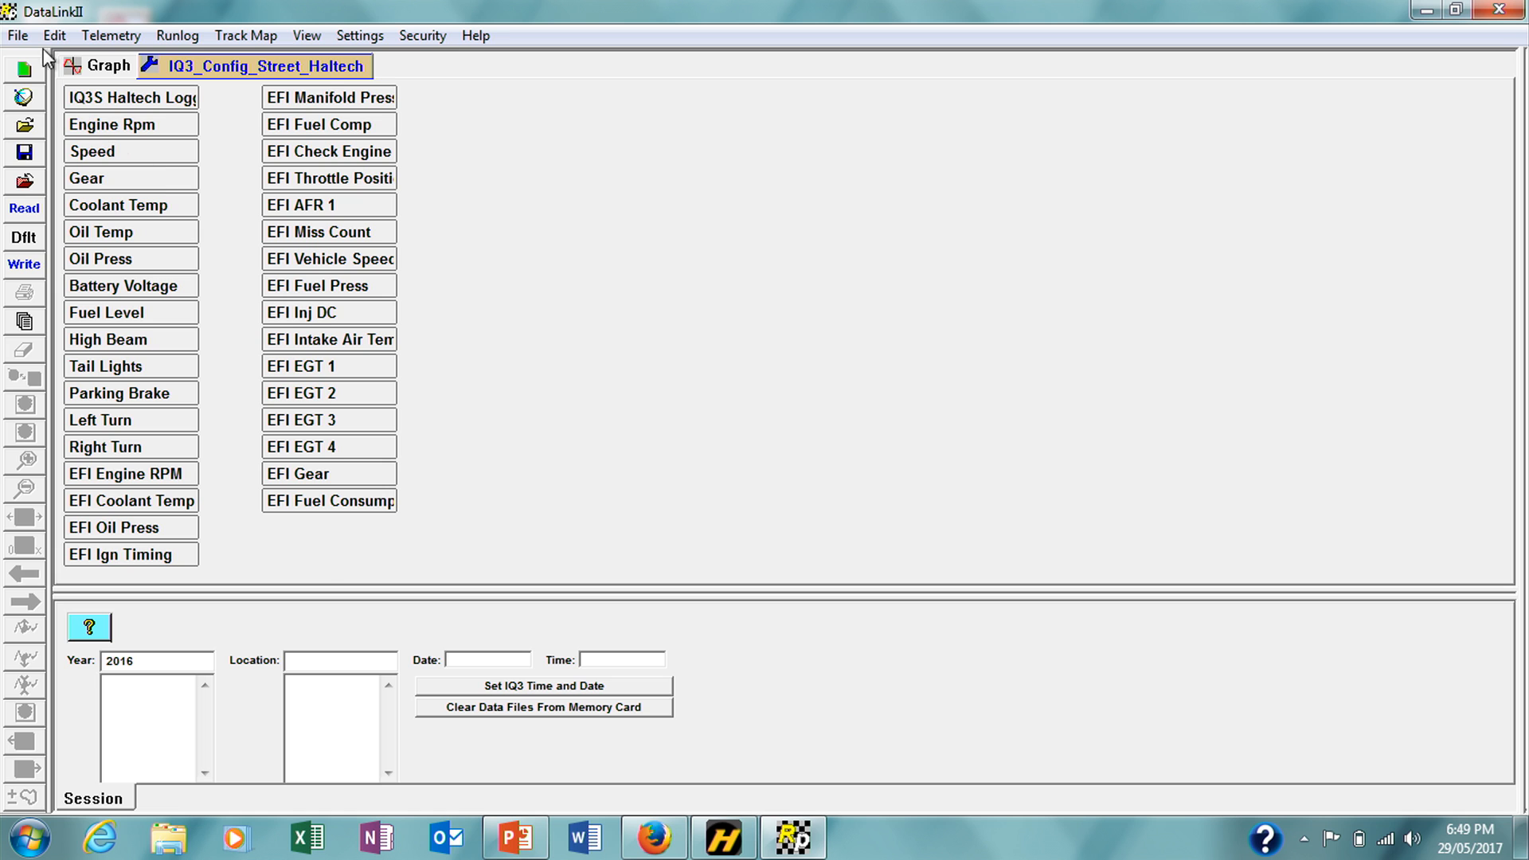
mouse_move(23, 183)
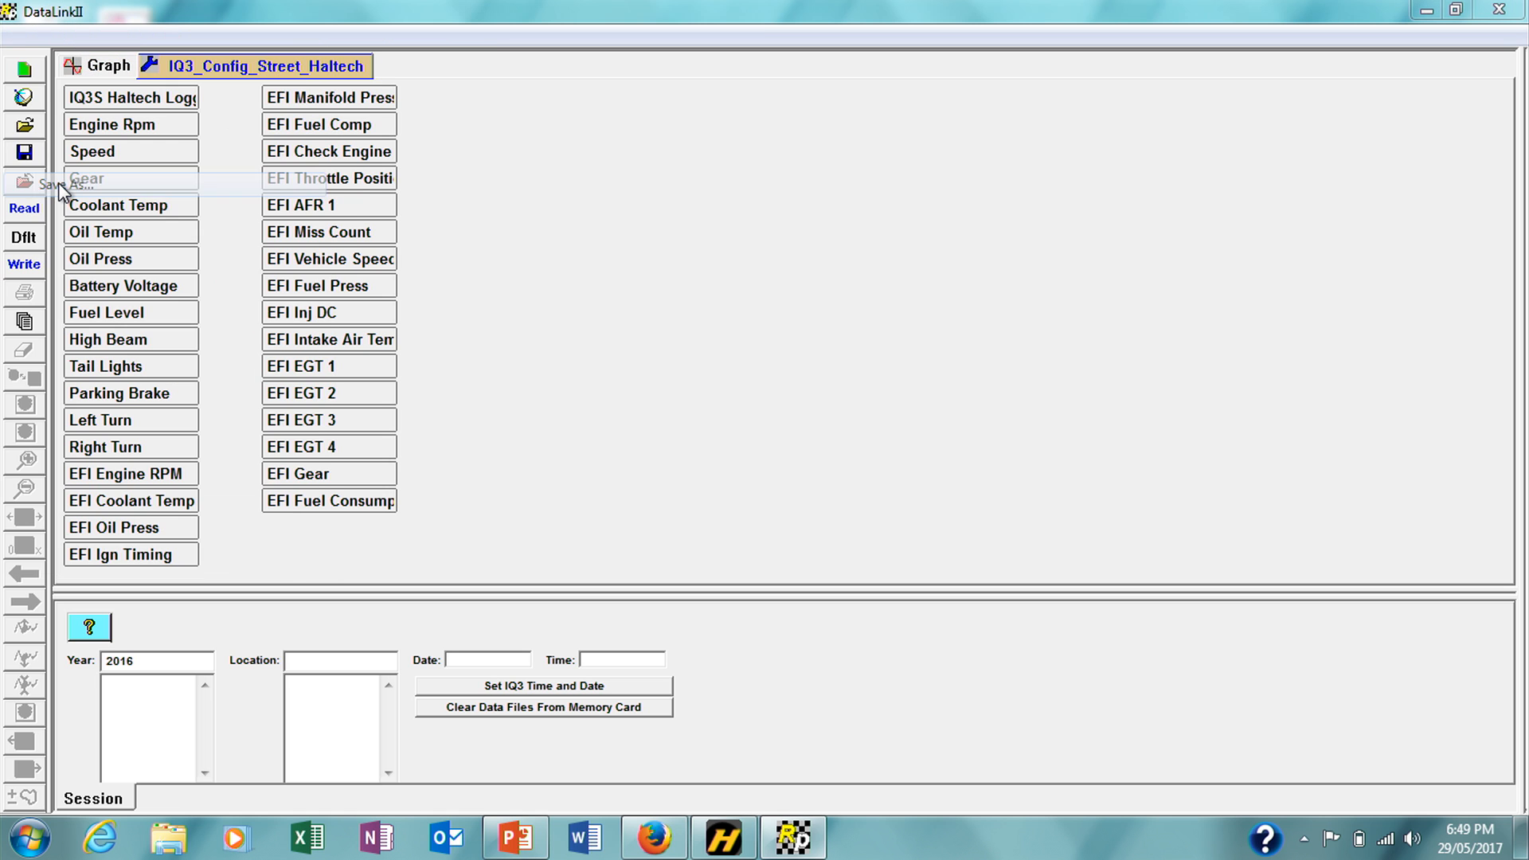
- Save the configuration as a new file named 'matts car' and confirm the successful save
click(38, 181)
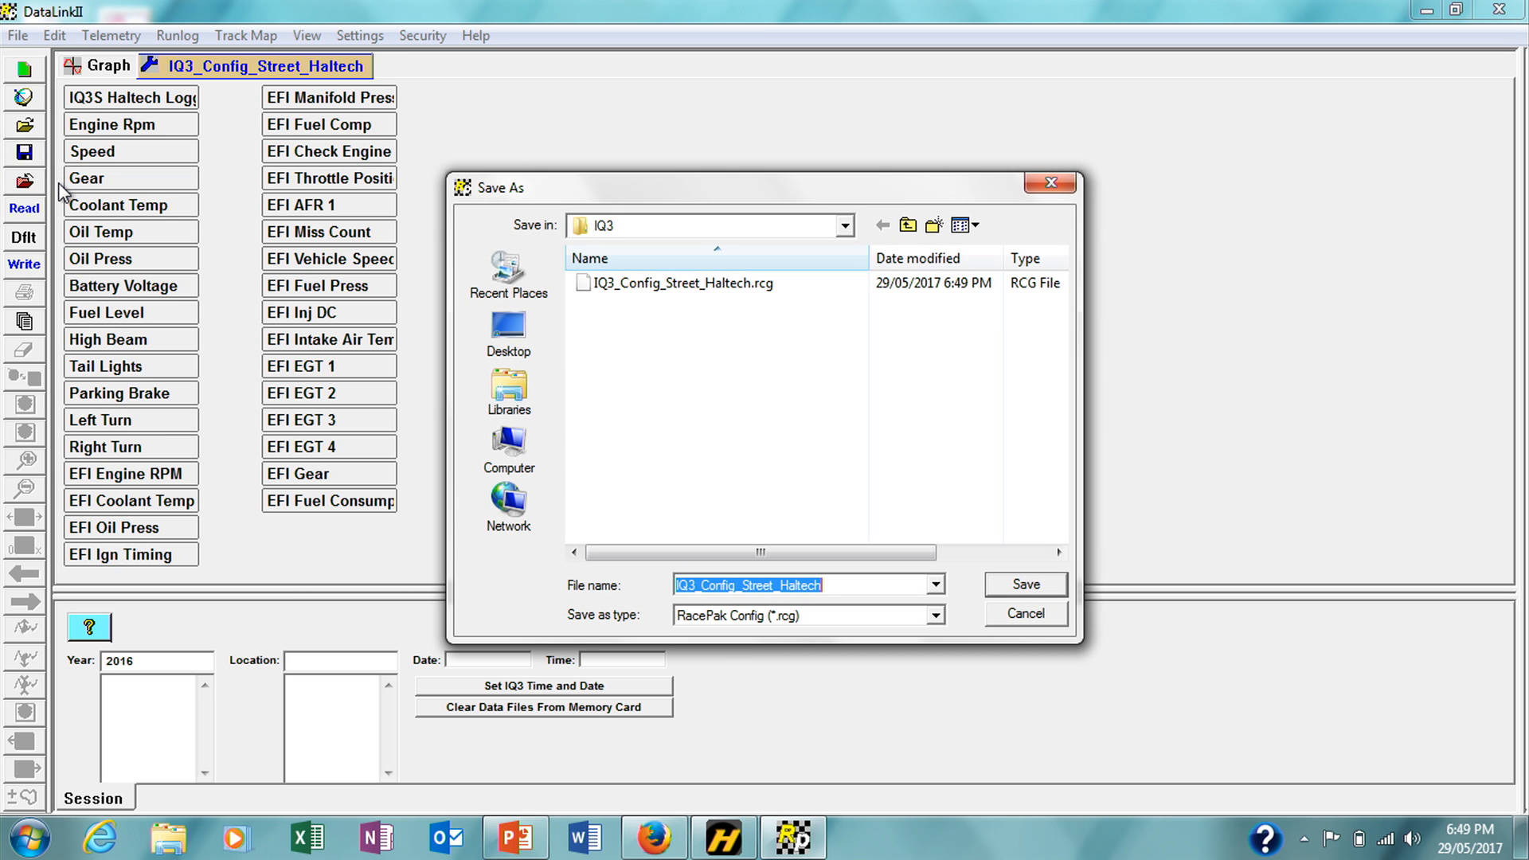
text(matts)
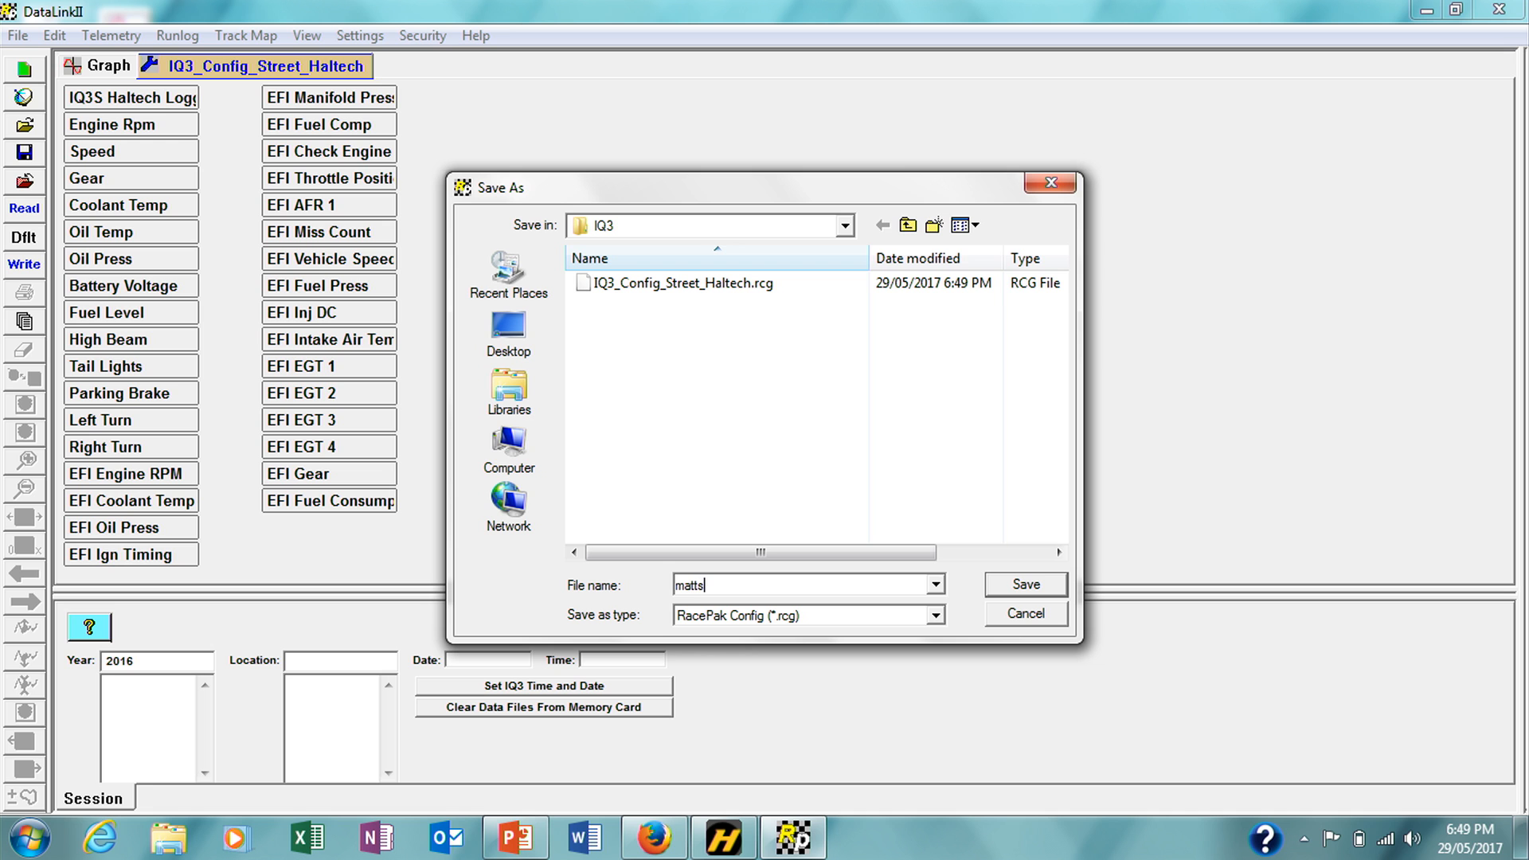
click(1017, 585)
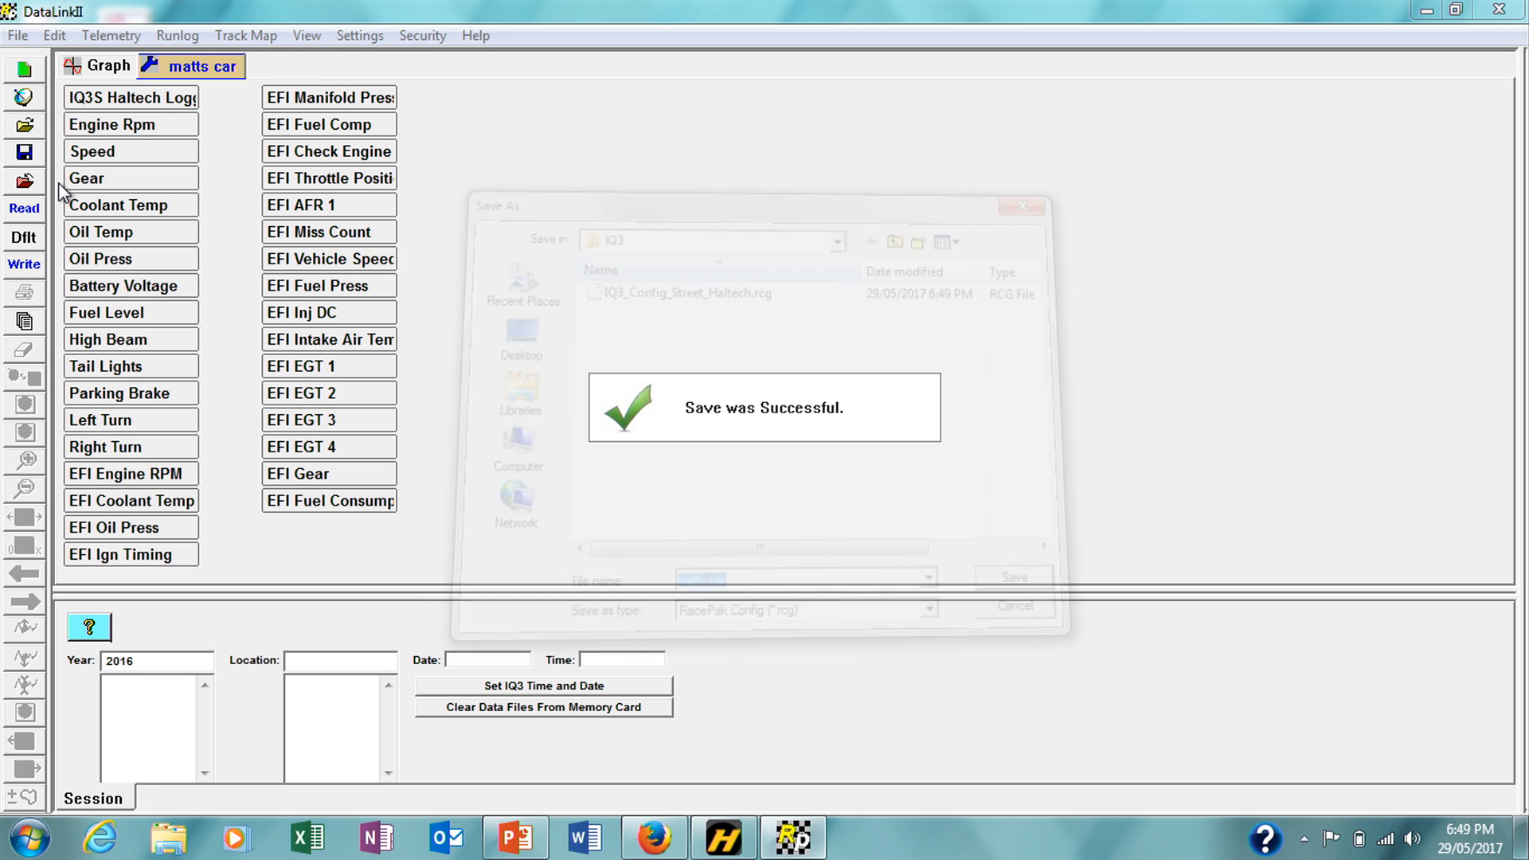
click(763, 406)
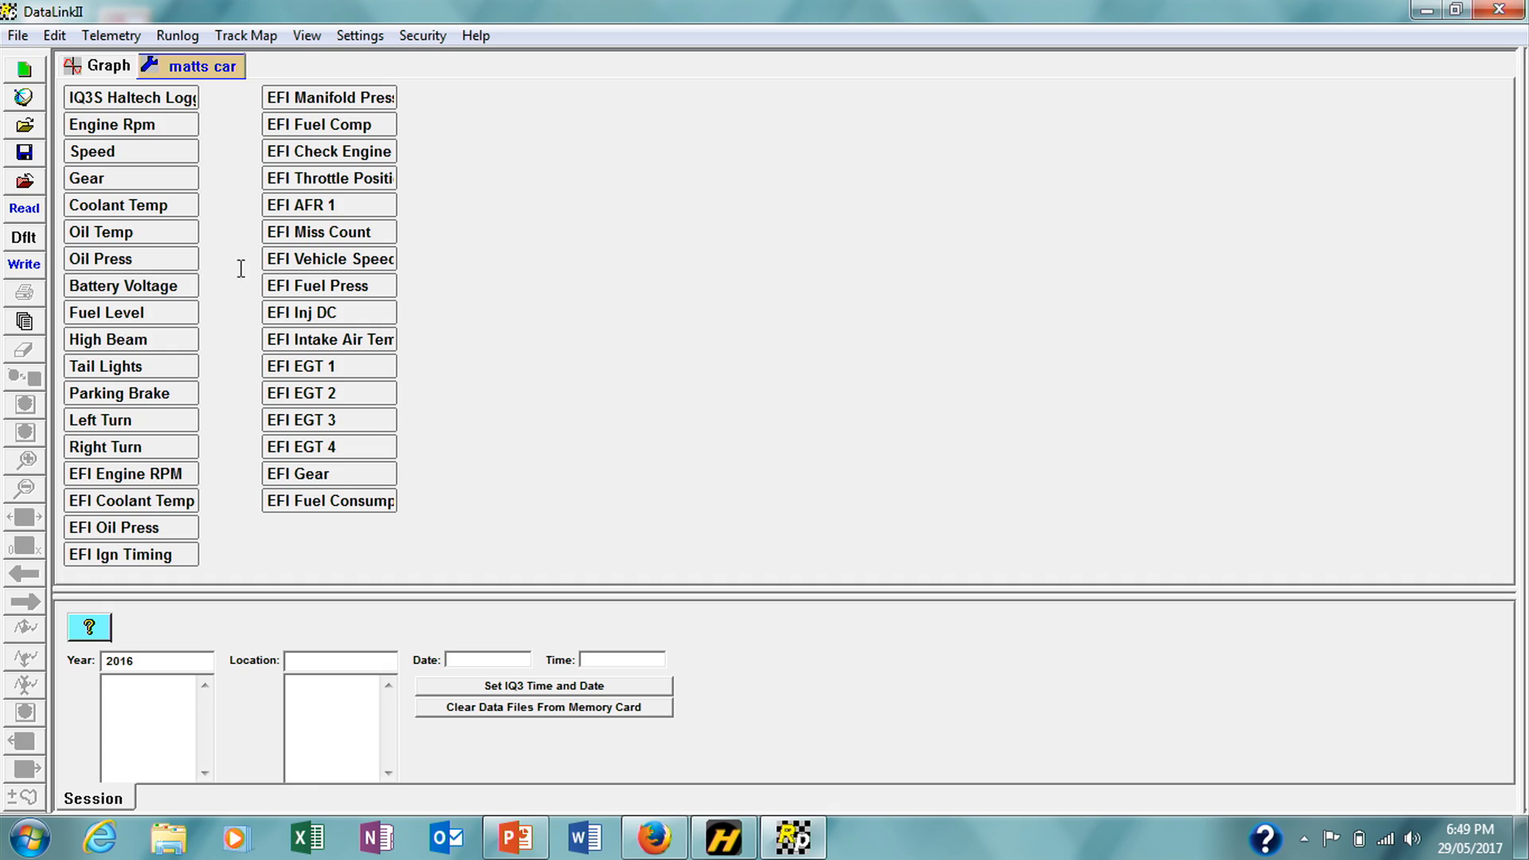
- Change EFI Vehicle Speed's sensor to Brake Pressure KPa, making it EFI Brake Press, and send it to the device
double_click(328, 258)
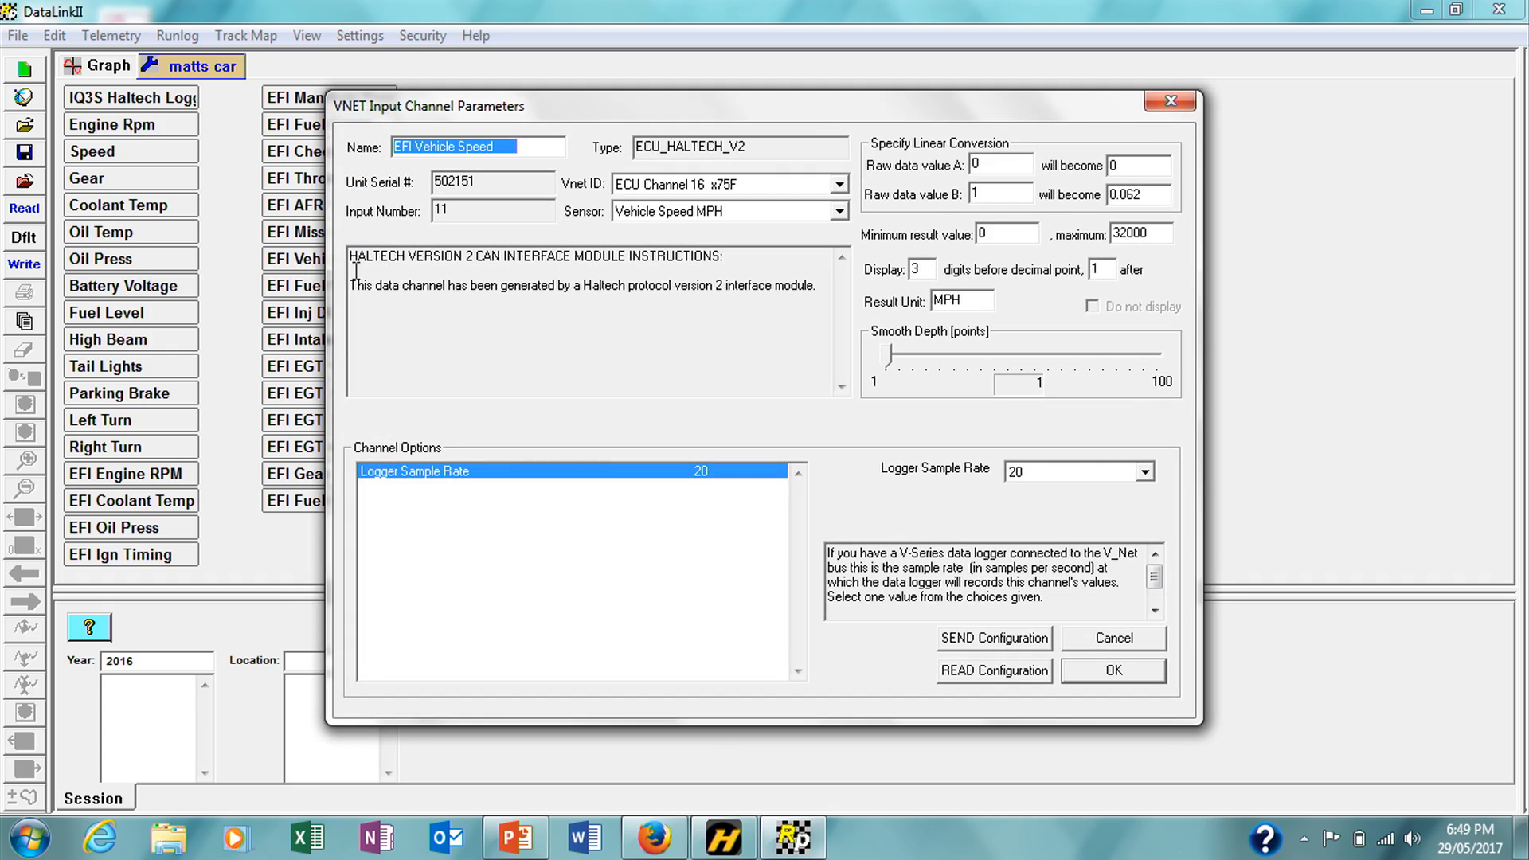
mouse_move(736, 215)
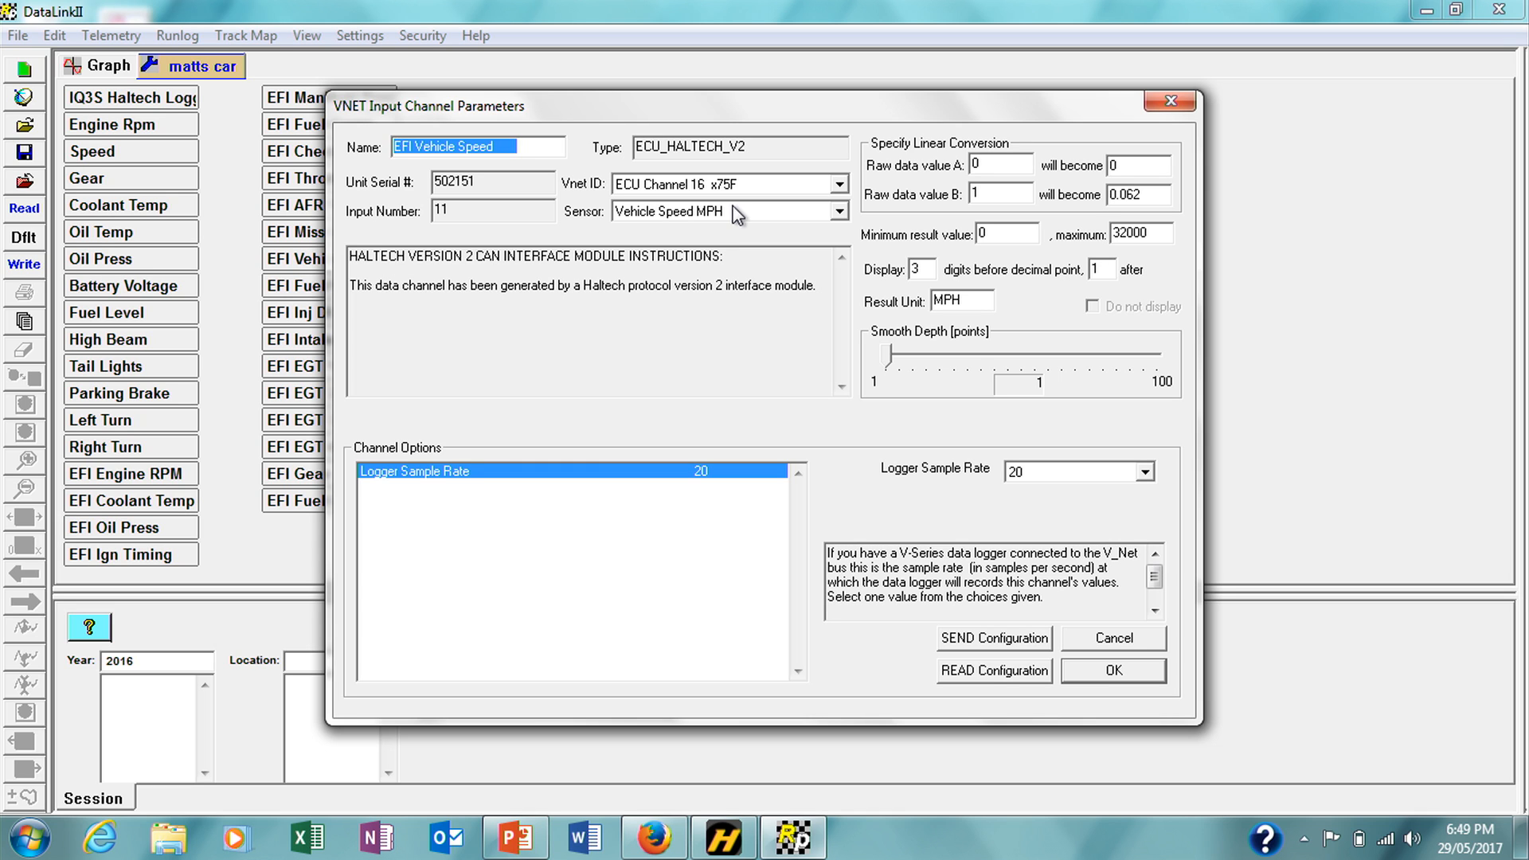
click(833, 211)
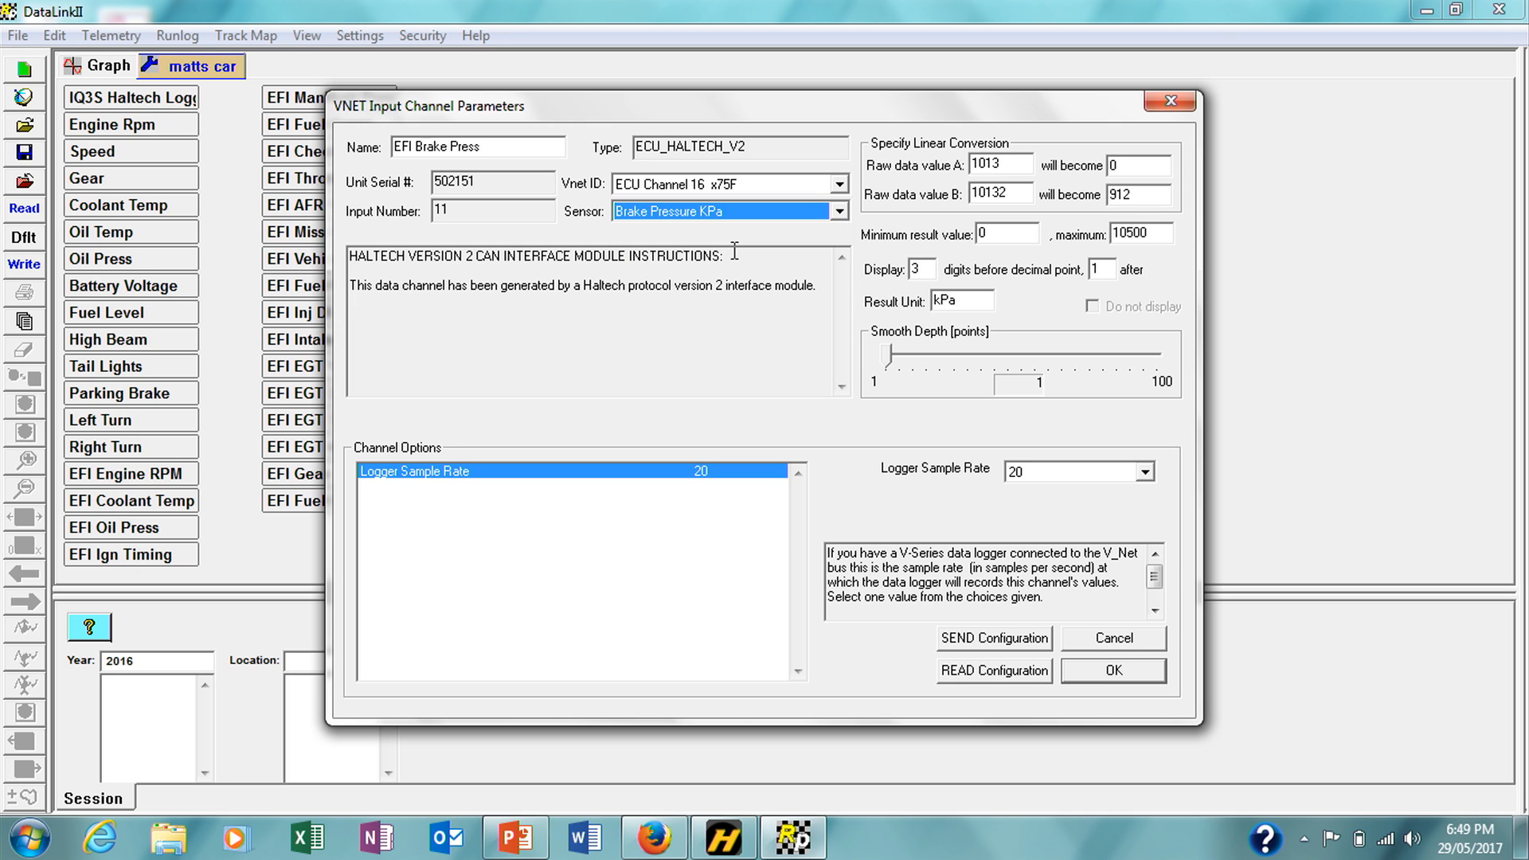
mouse_move(974, 618)
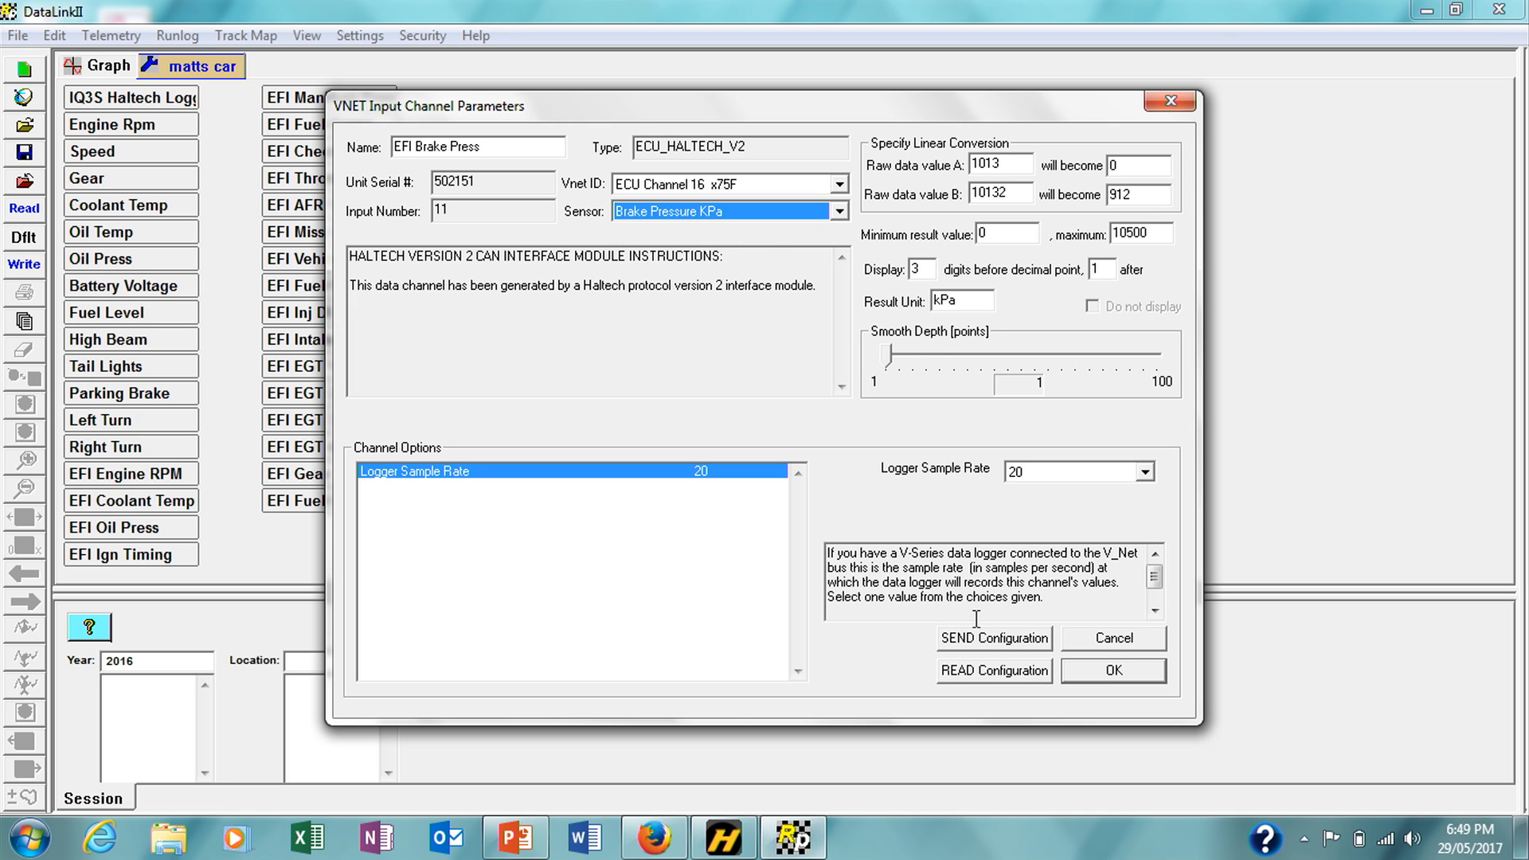
click(993, 636)
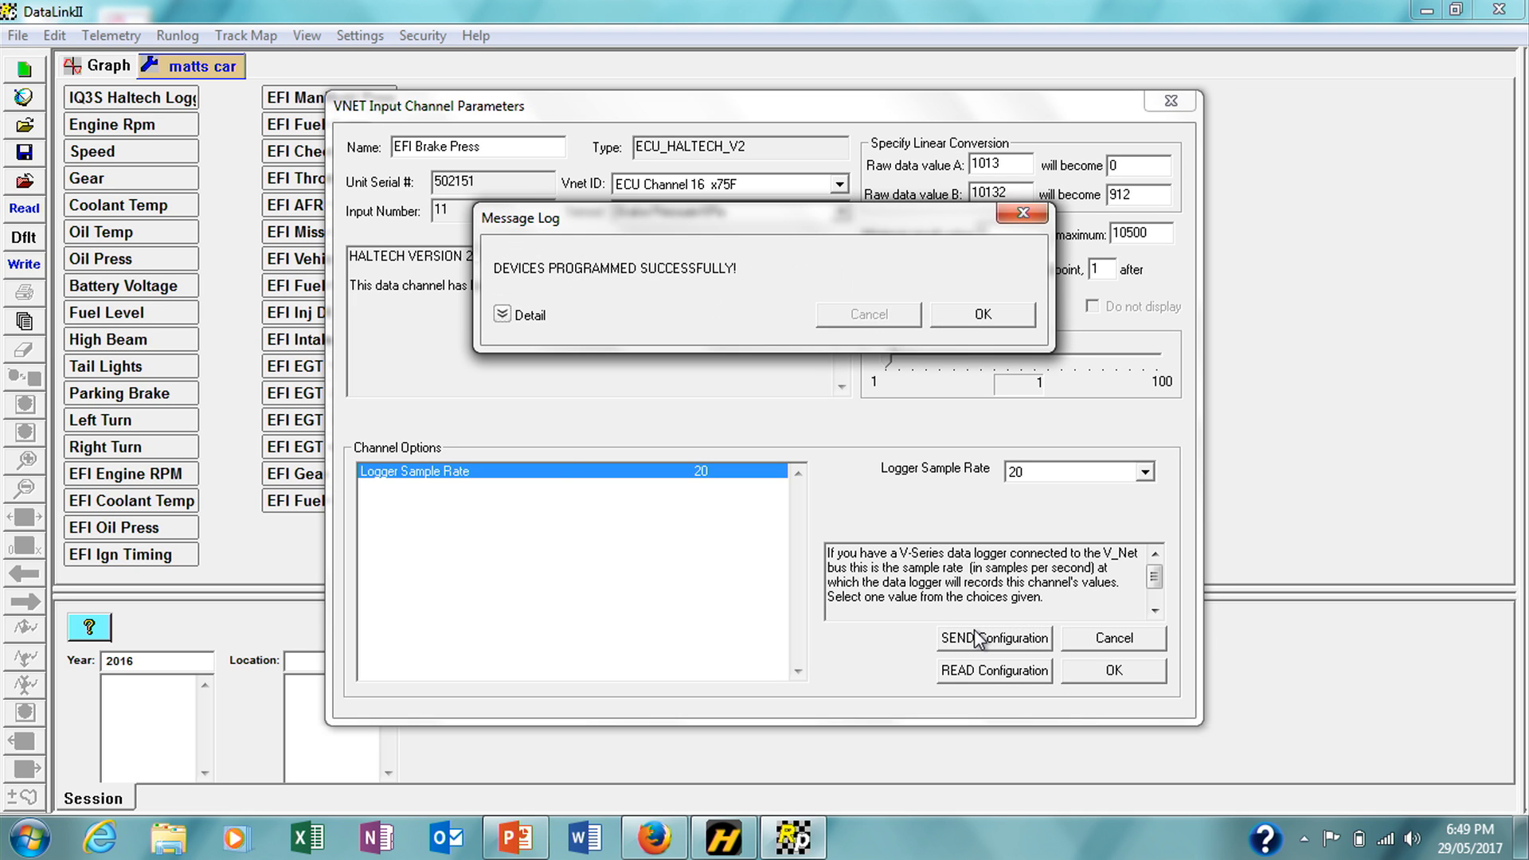
click(981, 314)
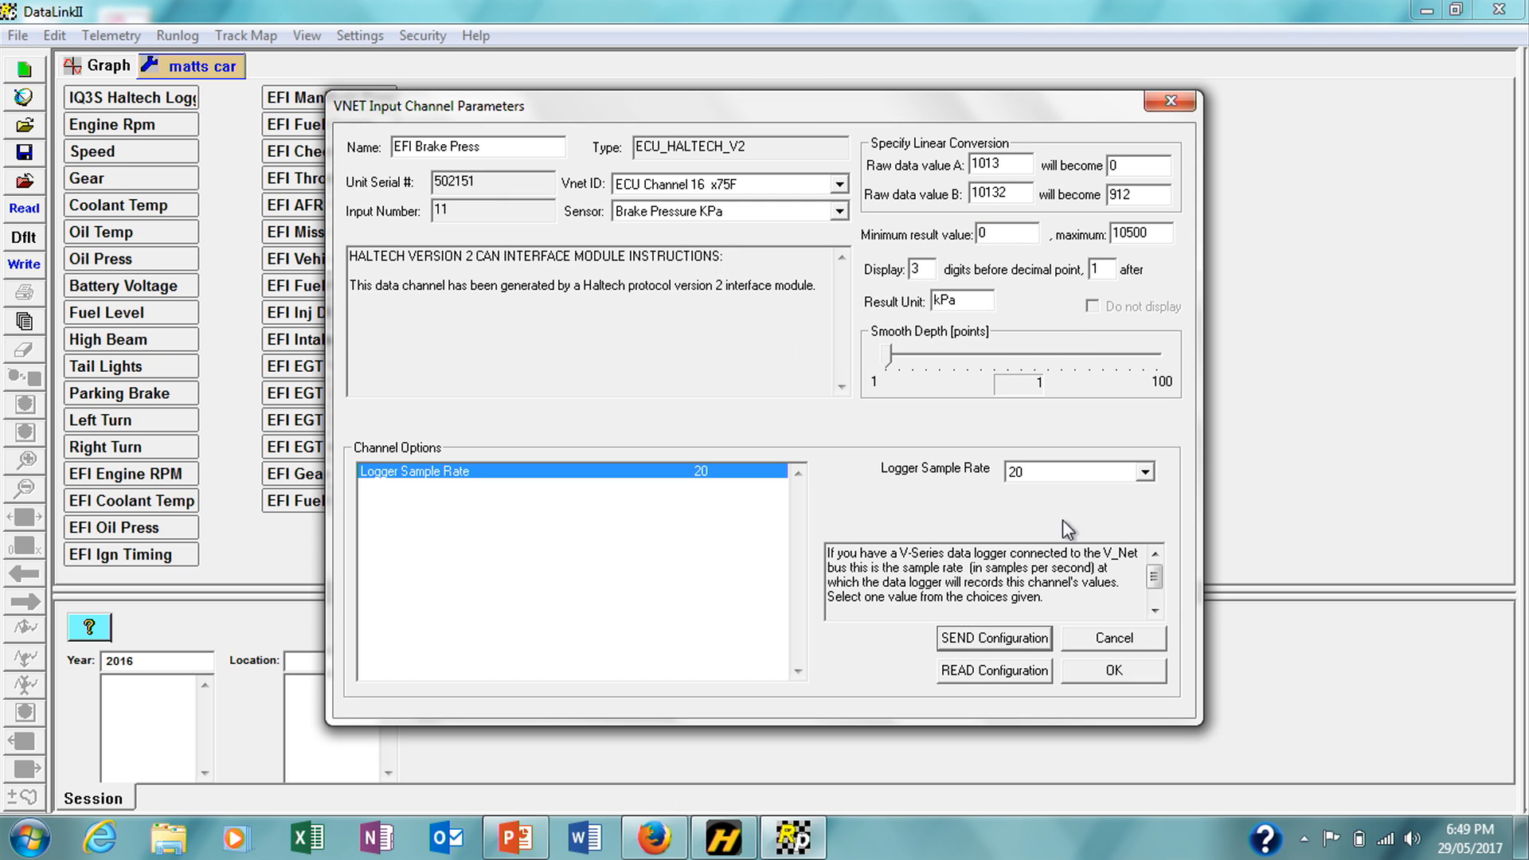
click(1113, 670)
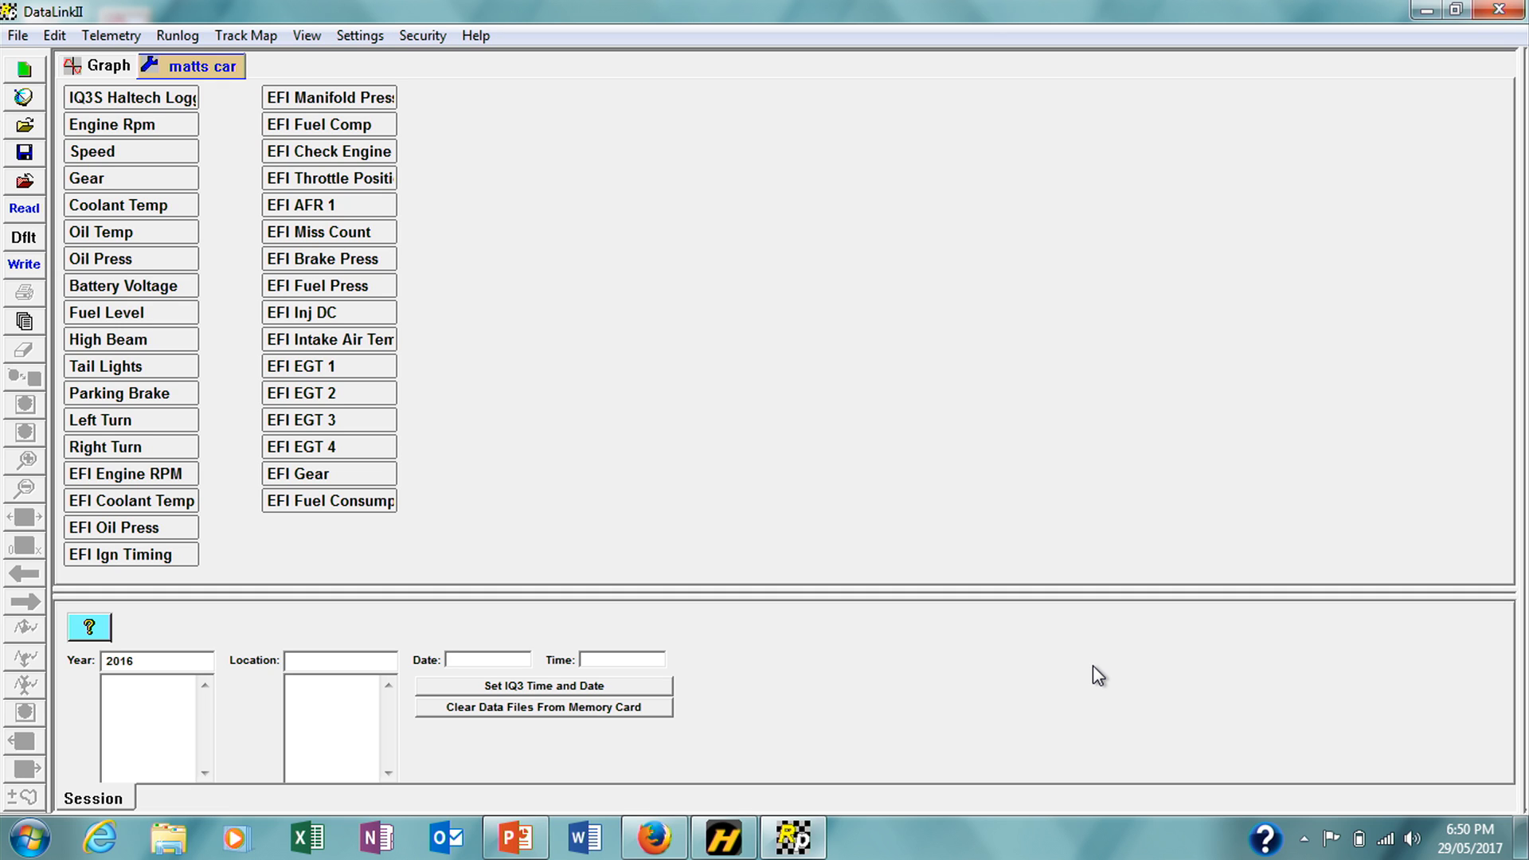
mouse_move(889, 577)
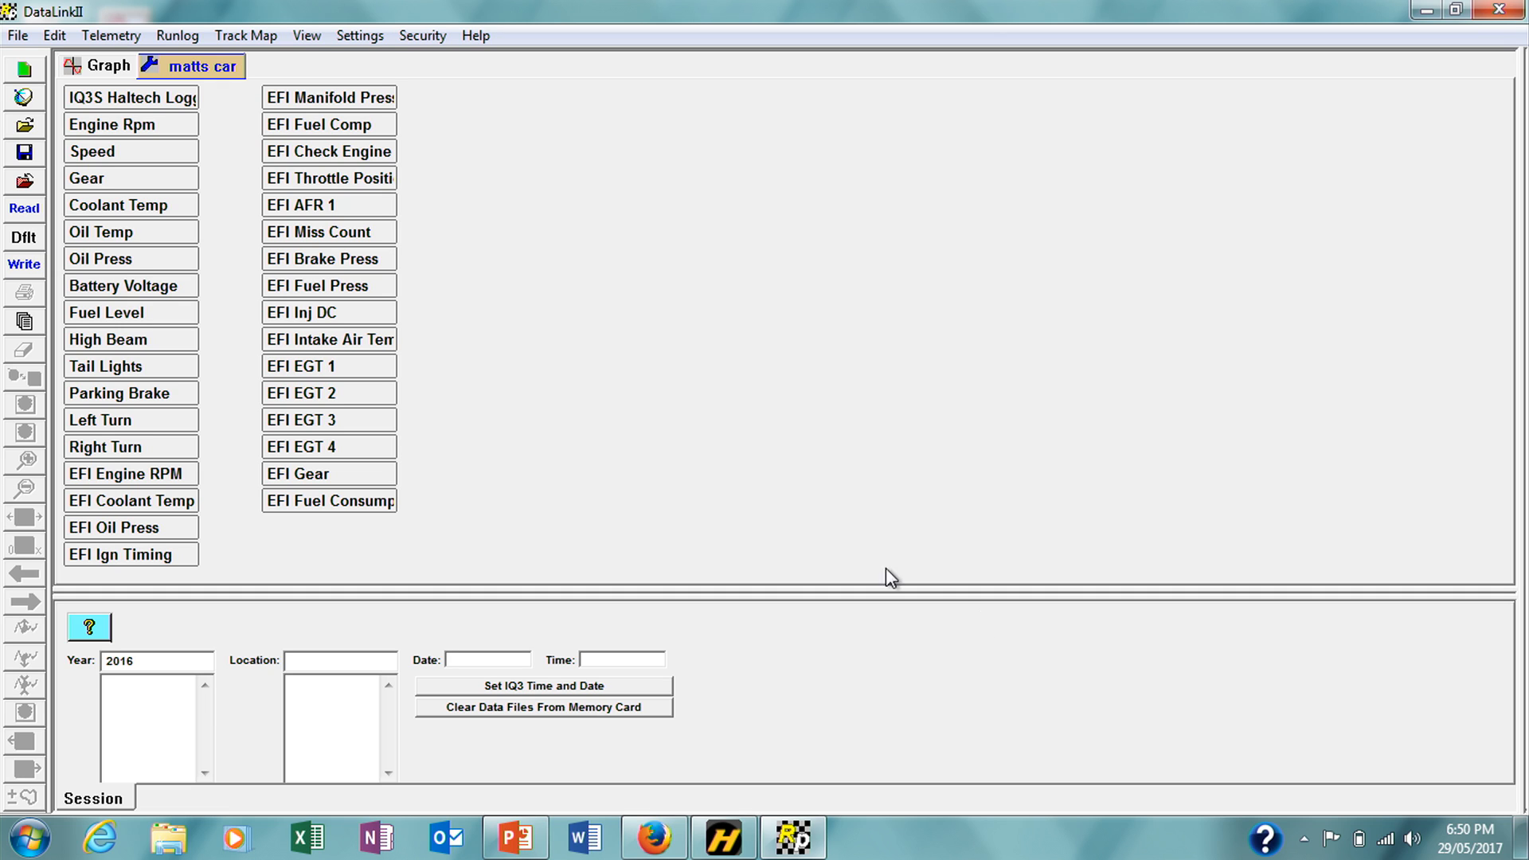
mouse_move(116, 102)
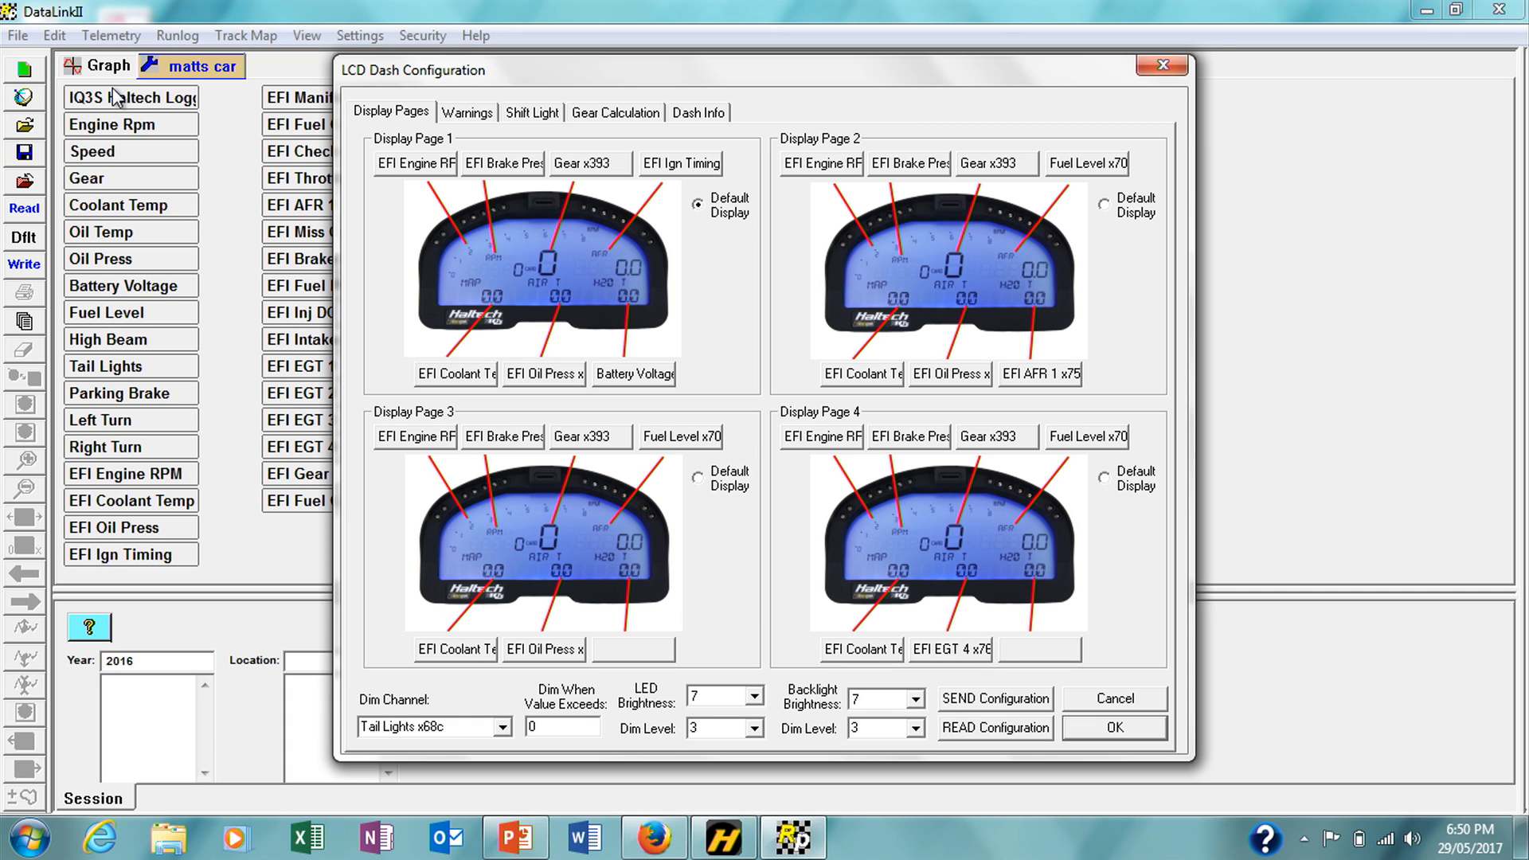
mouse_move(270, 163)
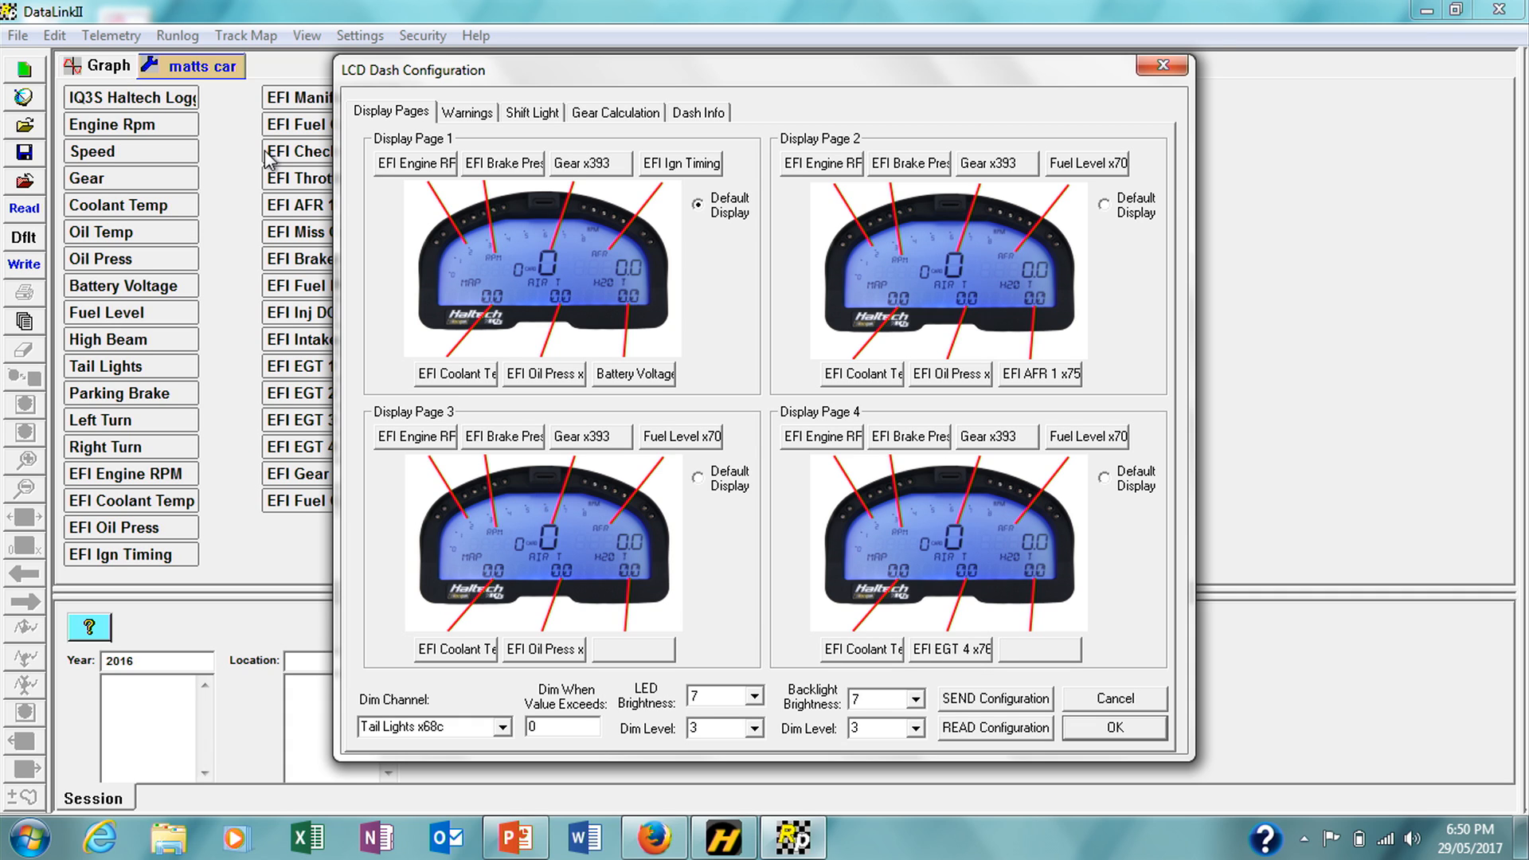
mouse_move(380, 199)
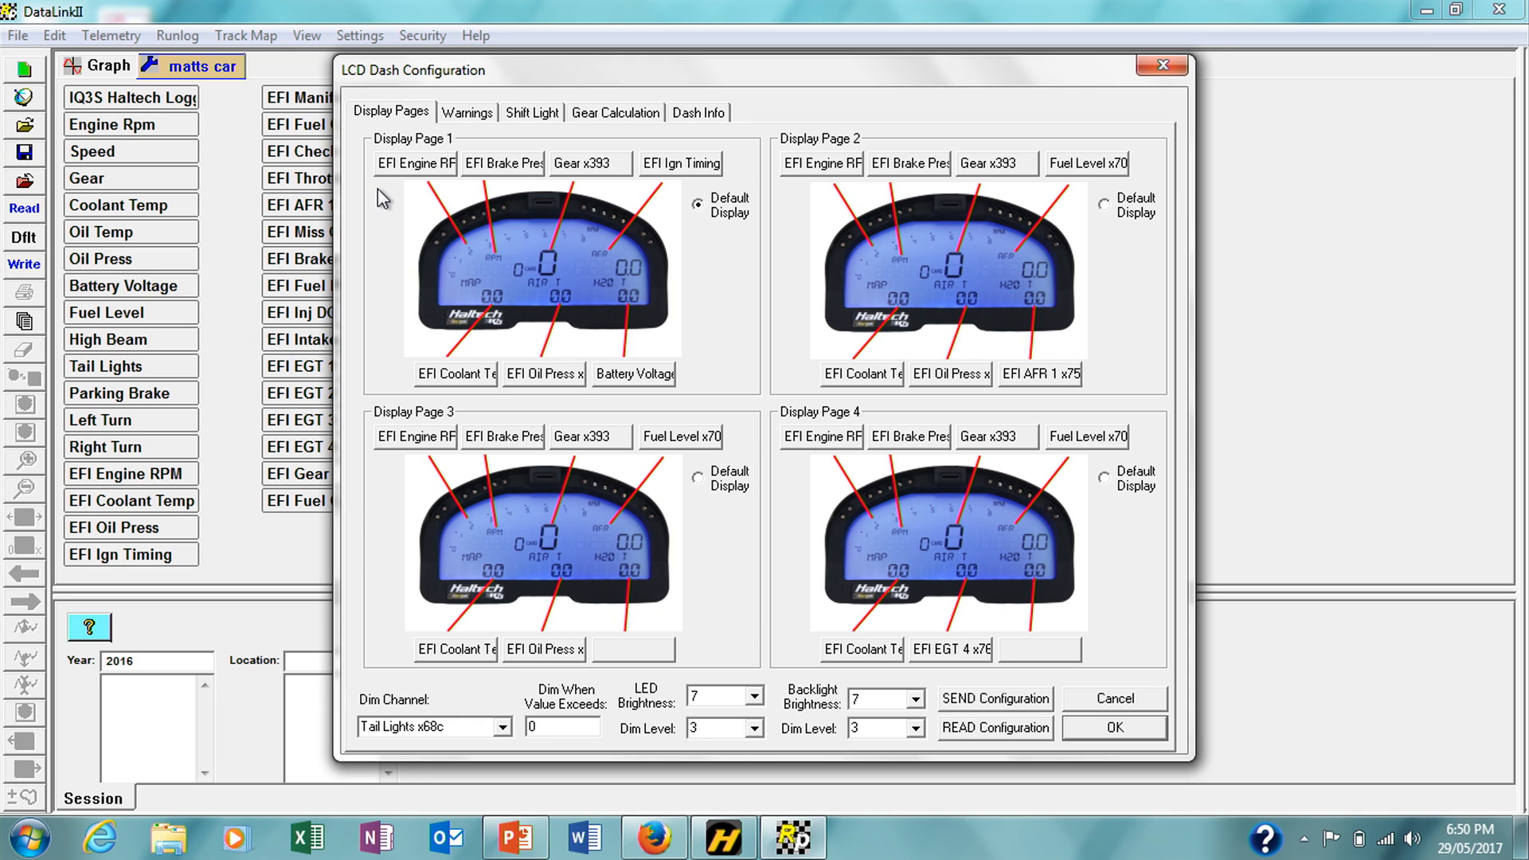
mouse_move(689, 242)
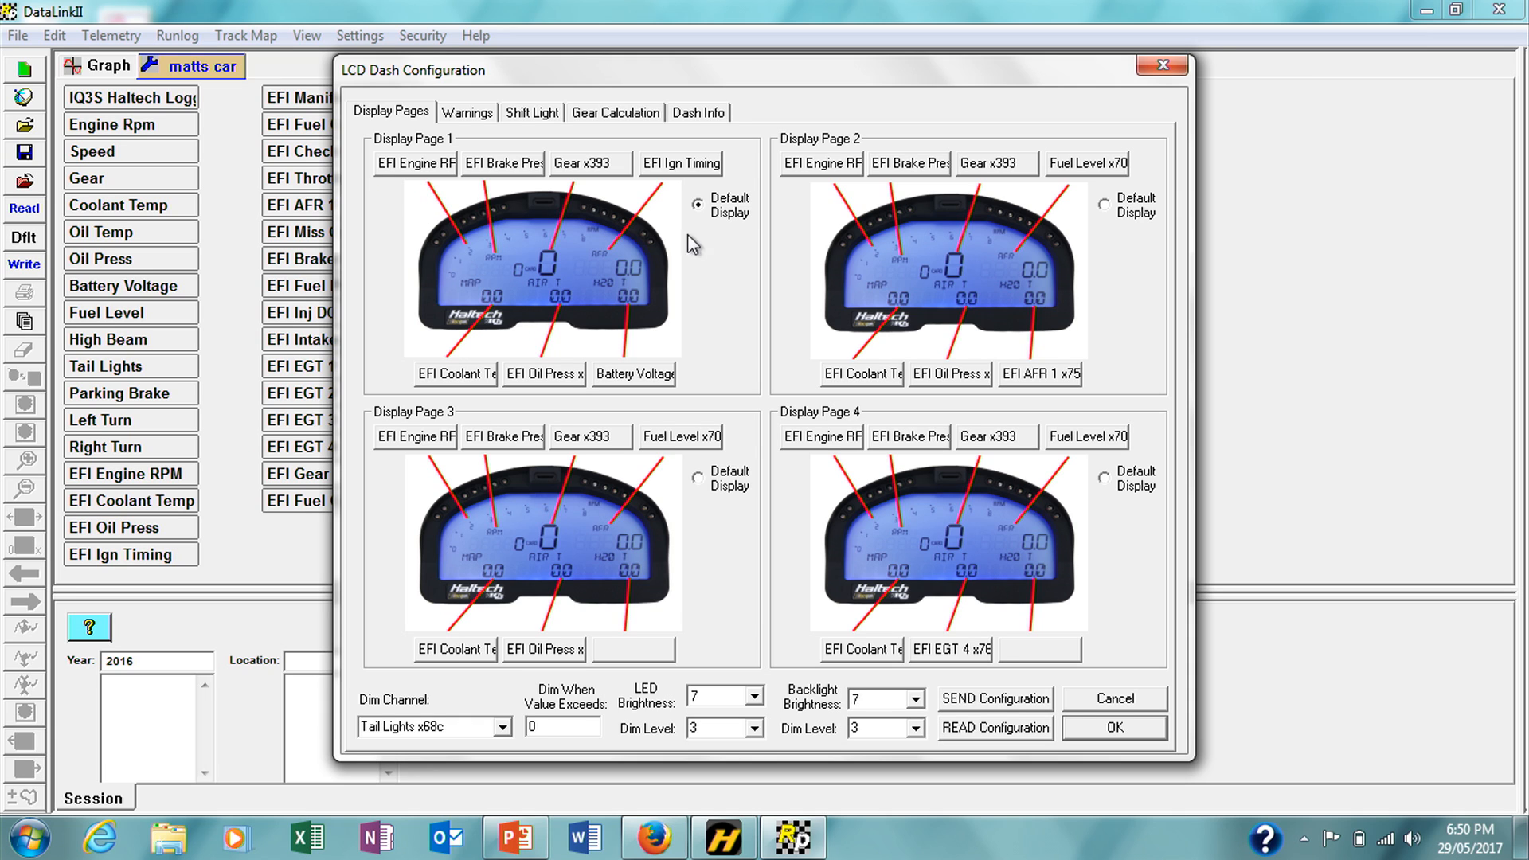
mouse_move(1047, 723)
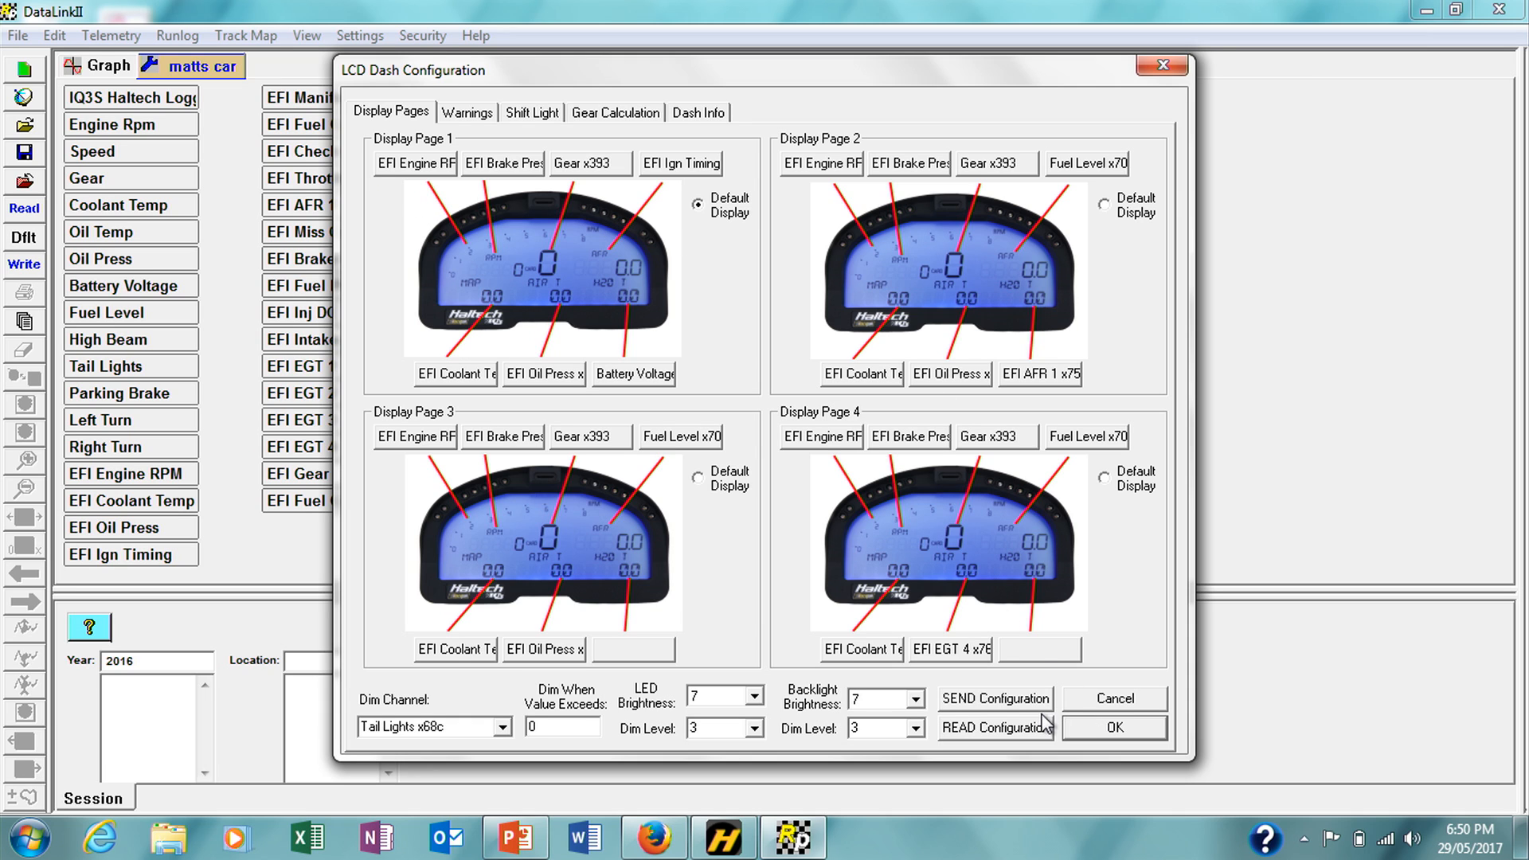
mouse_move(409, 116)
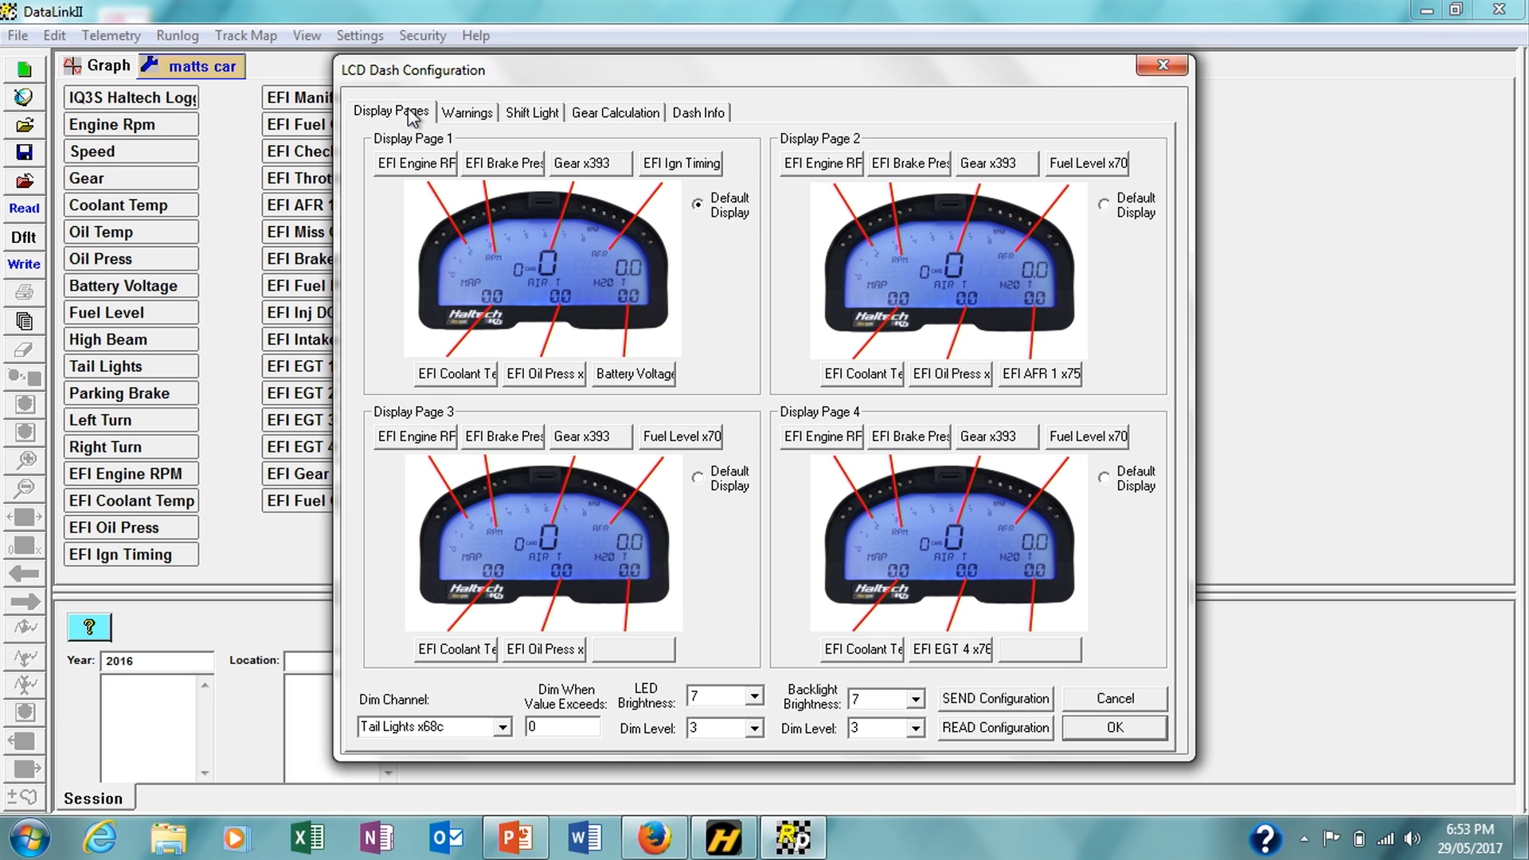
mouse_move(691, 120)
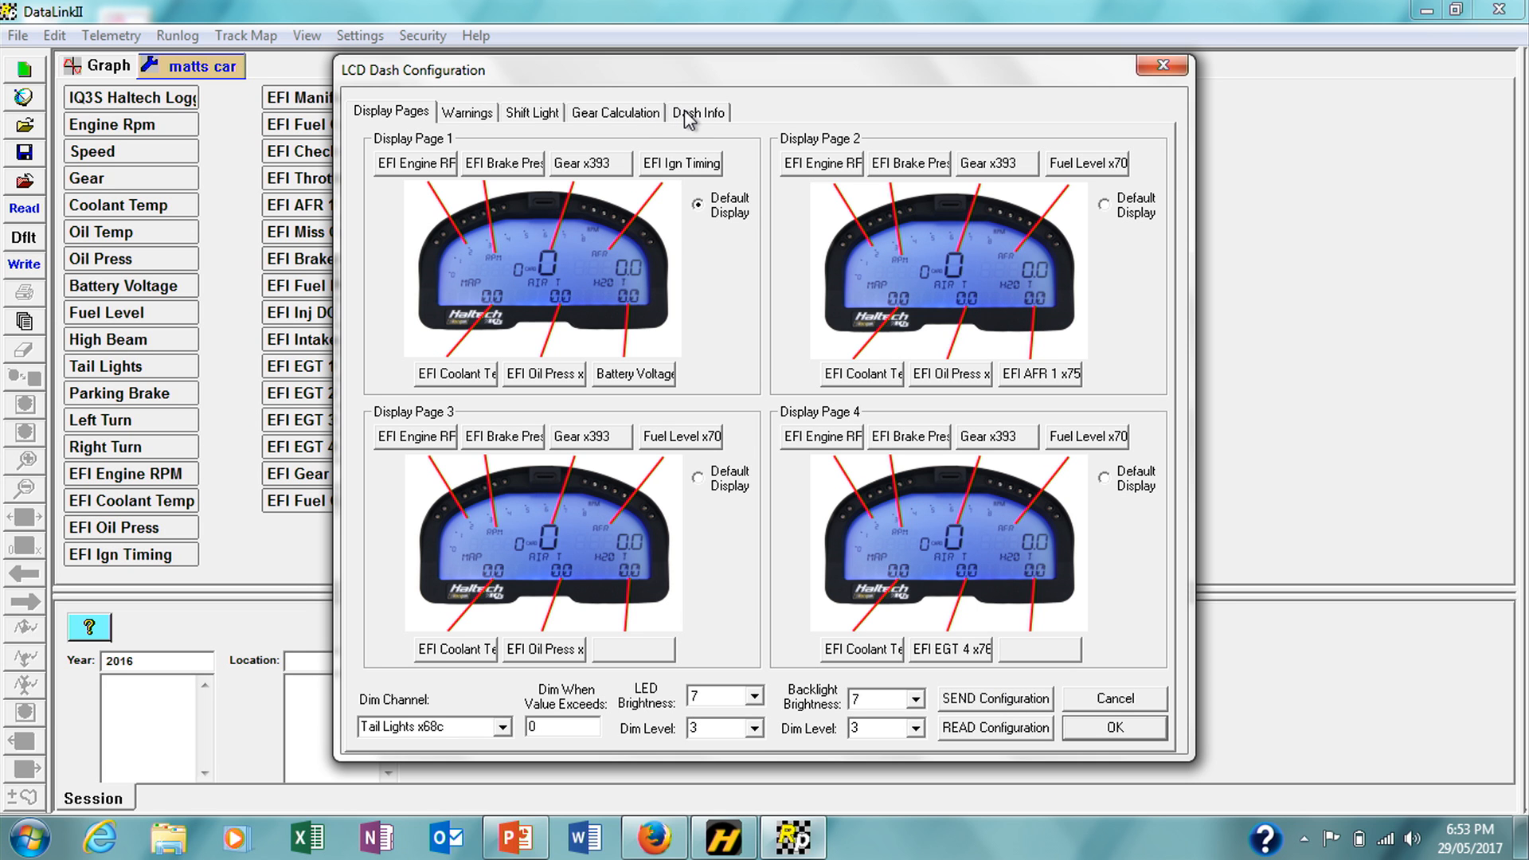
- In Dash Info, set the Record Enable channel to Engine Rpm x201
click(698, 113)
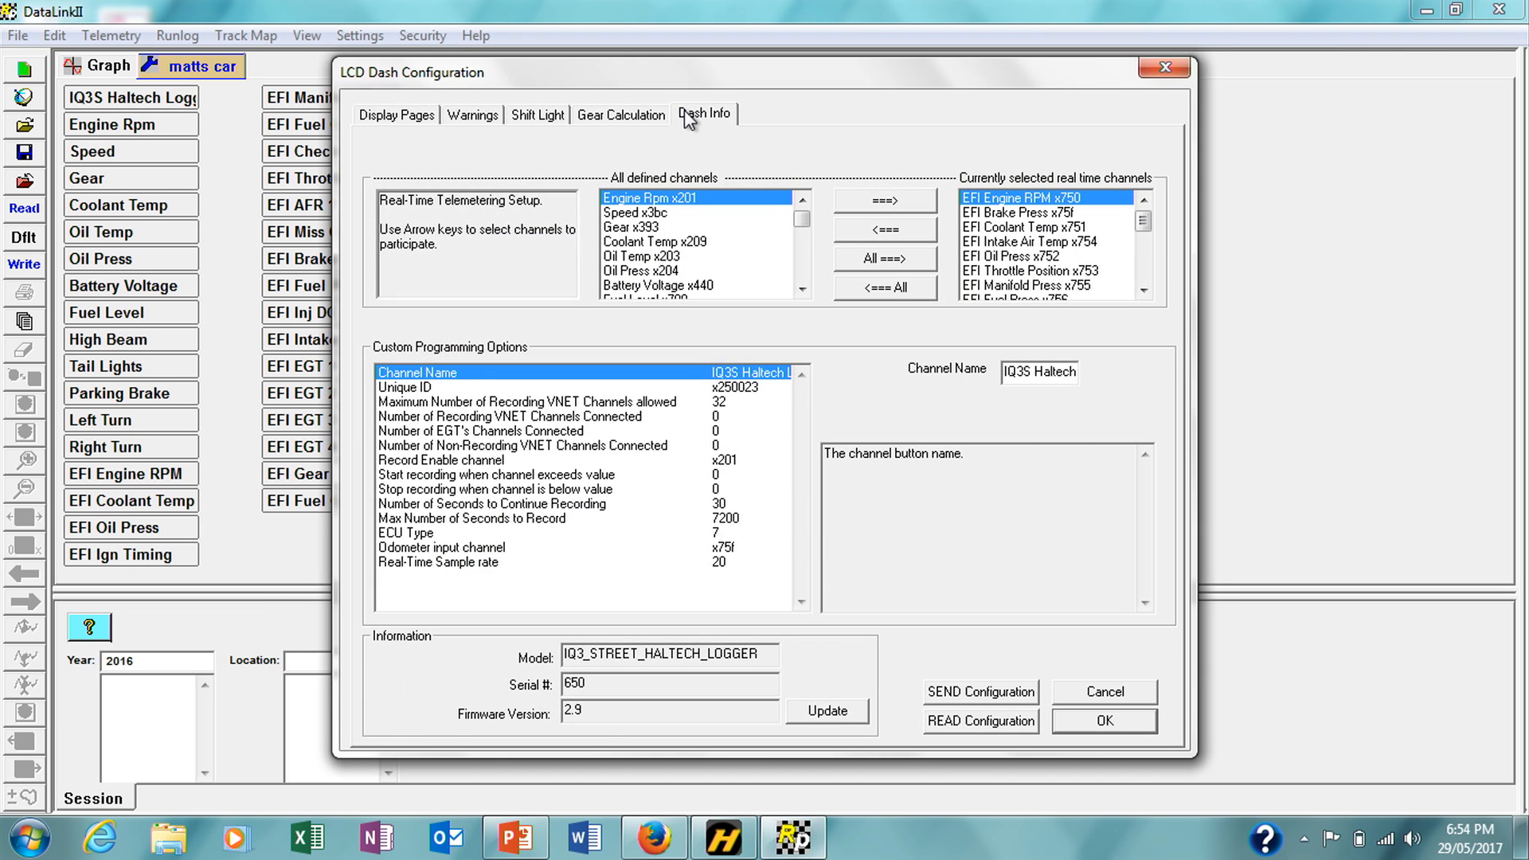
mouse_move(568, 392)
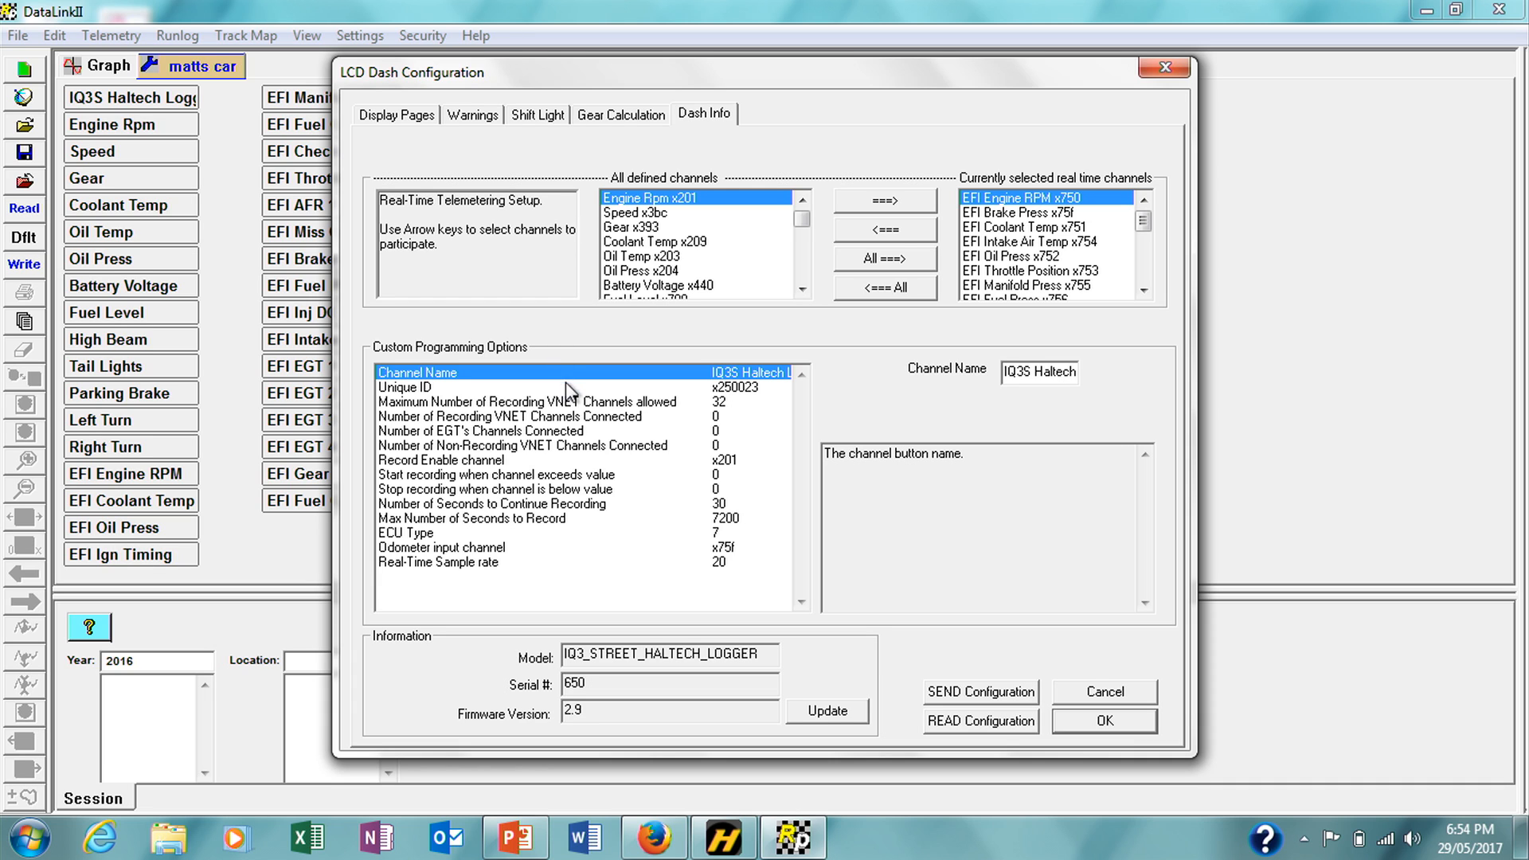
mouse_move(601, 469)
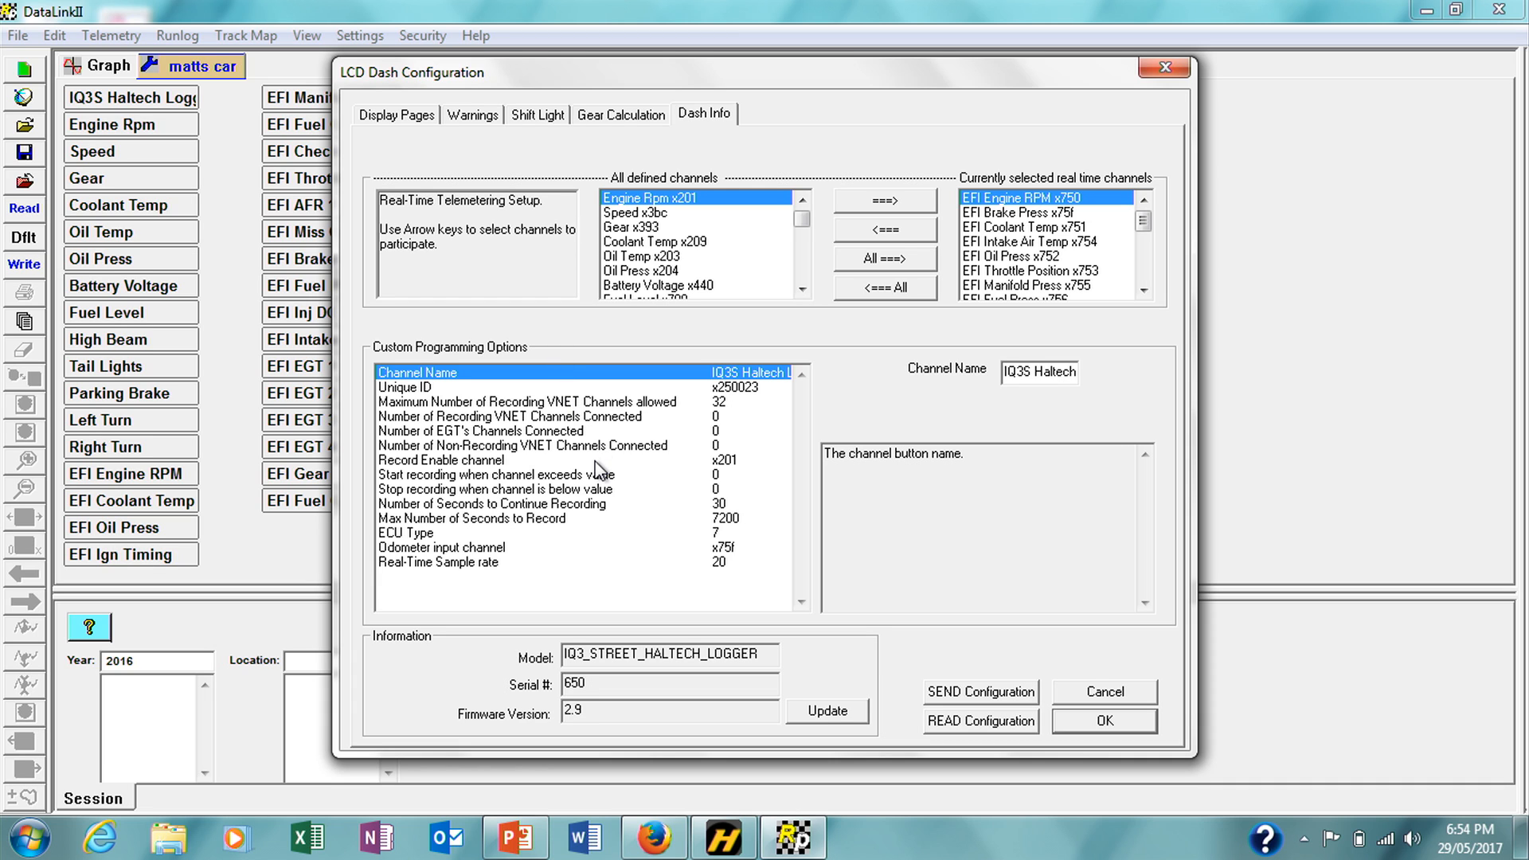
click(441, 459)
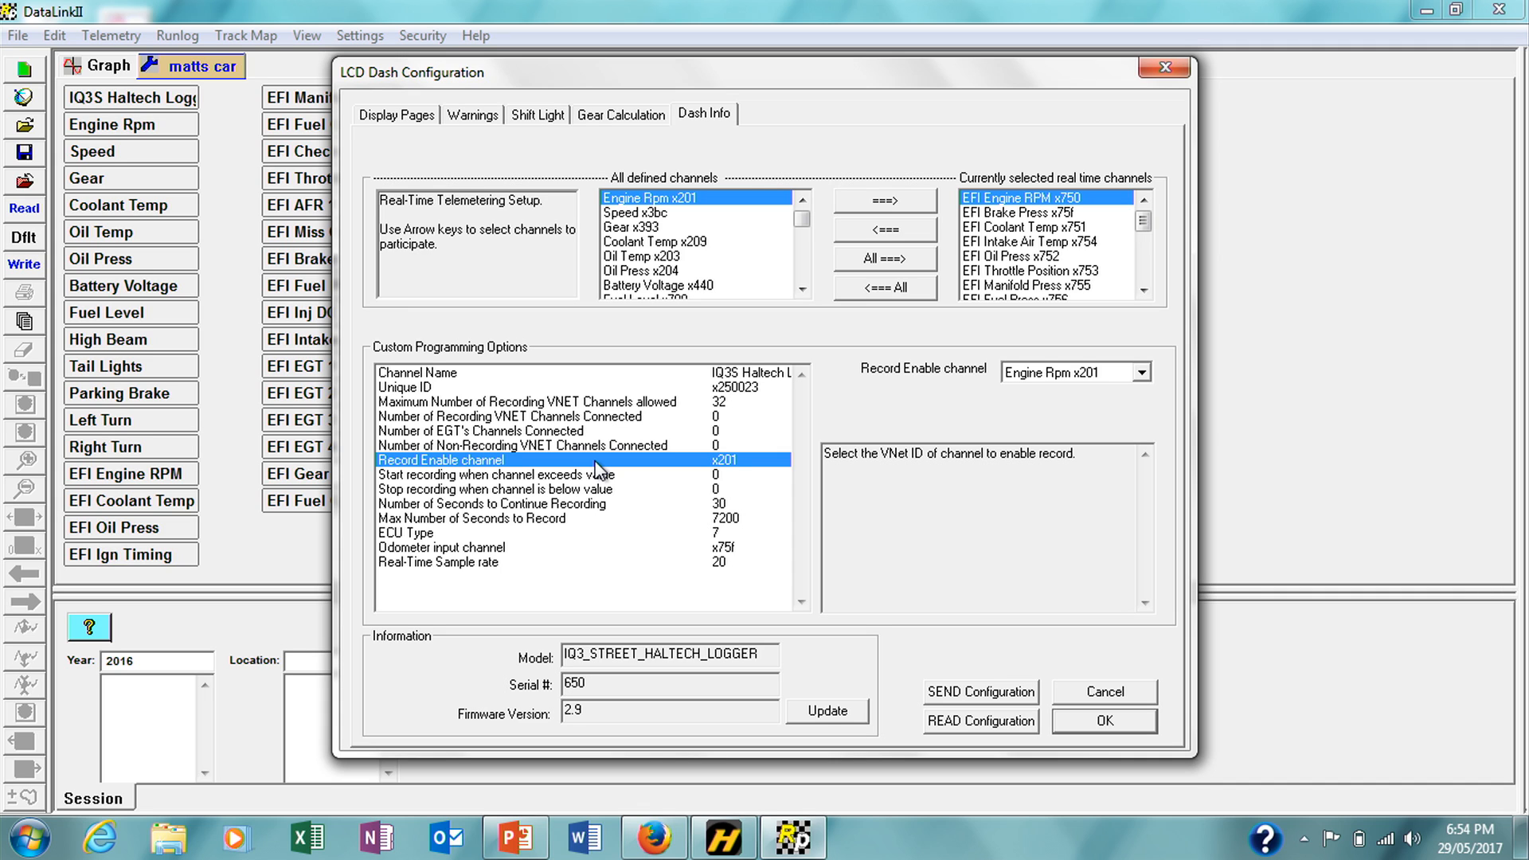
mouse_move(1110, 379)
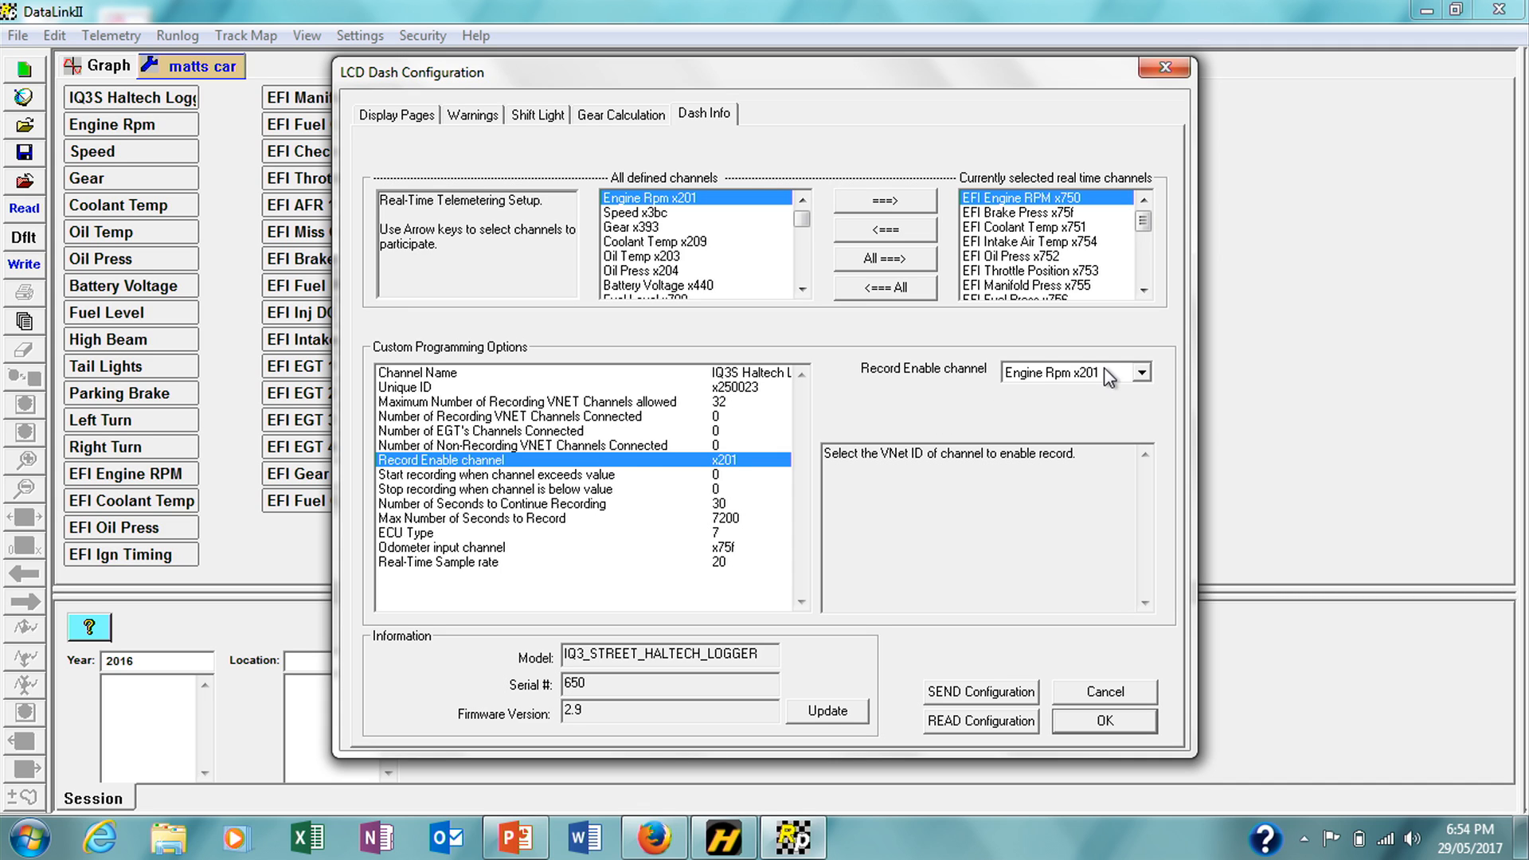
click(1133, 373)
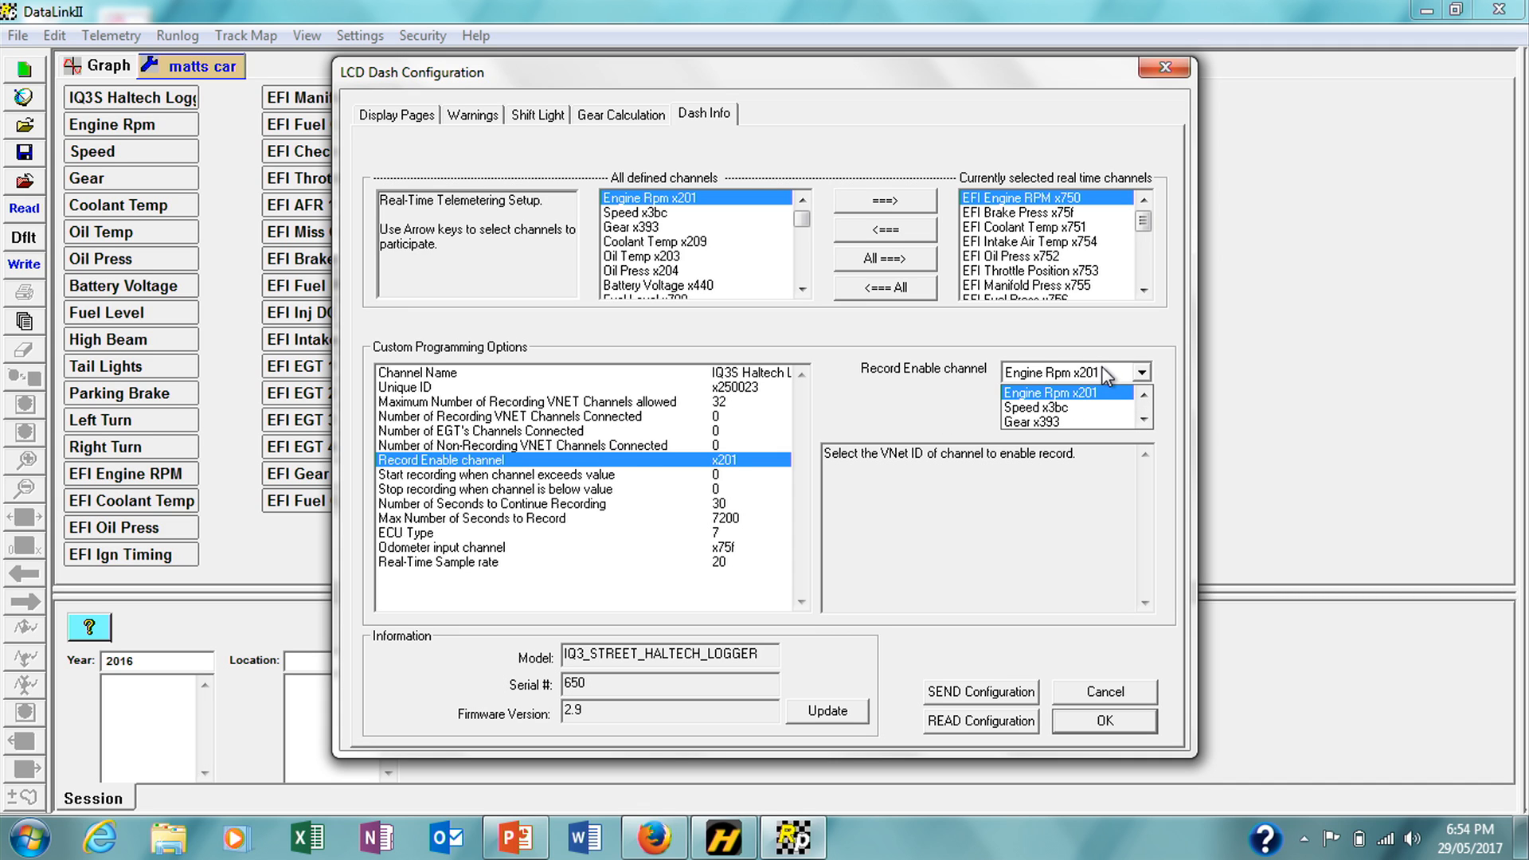
click(1051, 392)
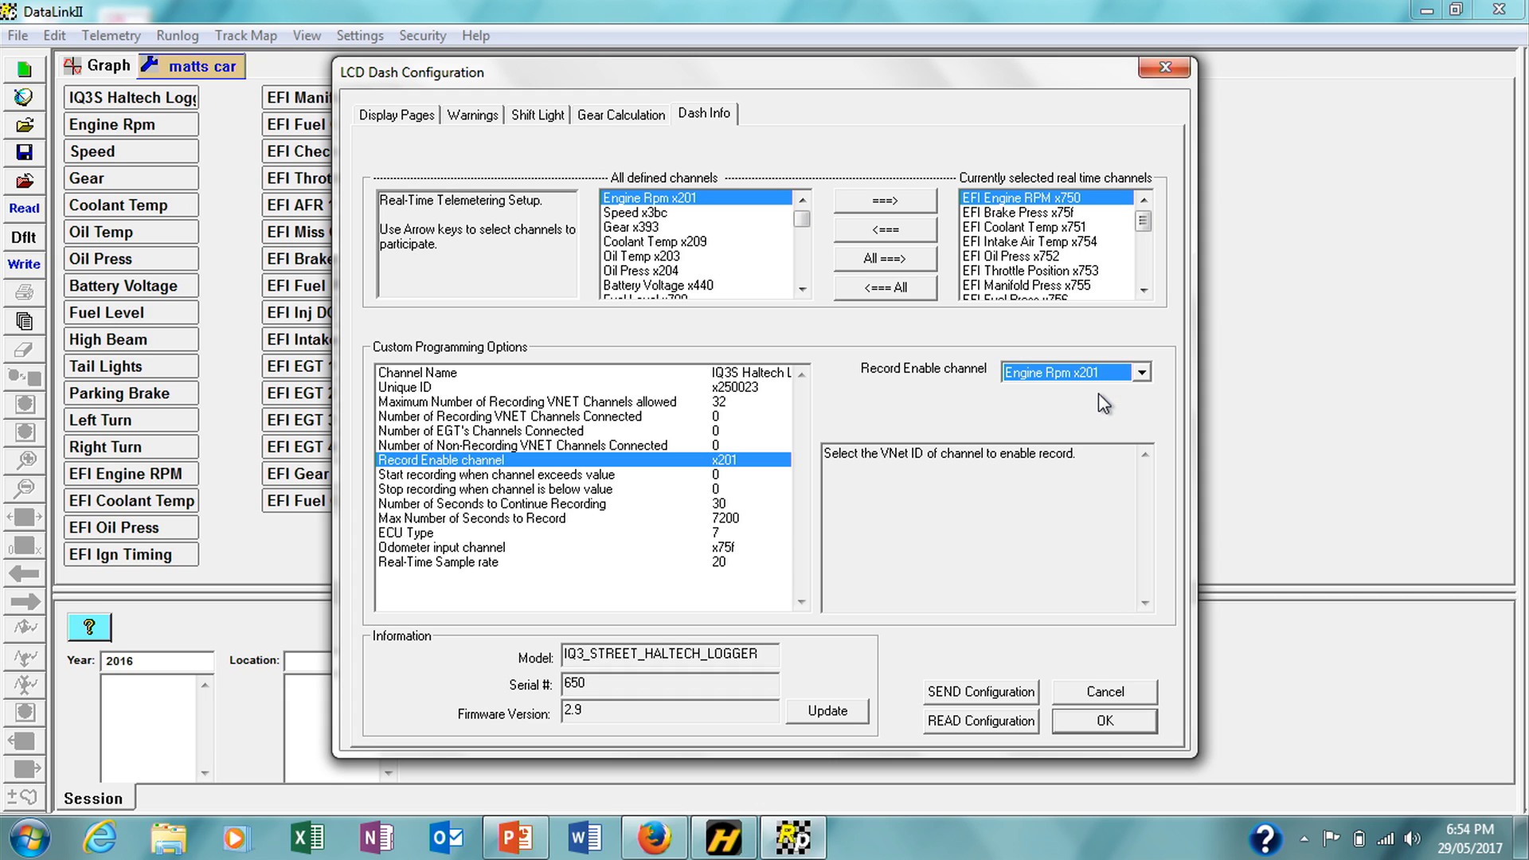
mouse_move(602, 481)
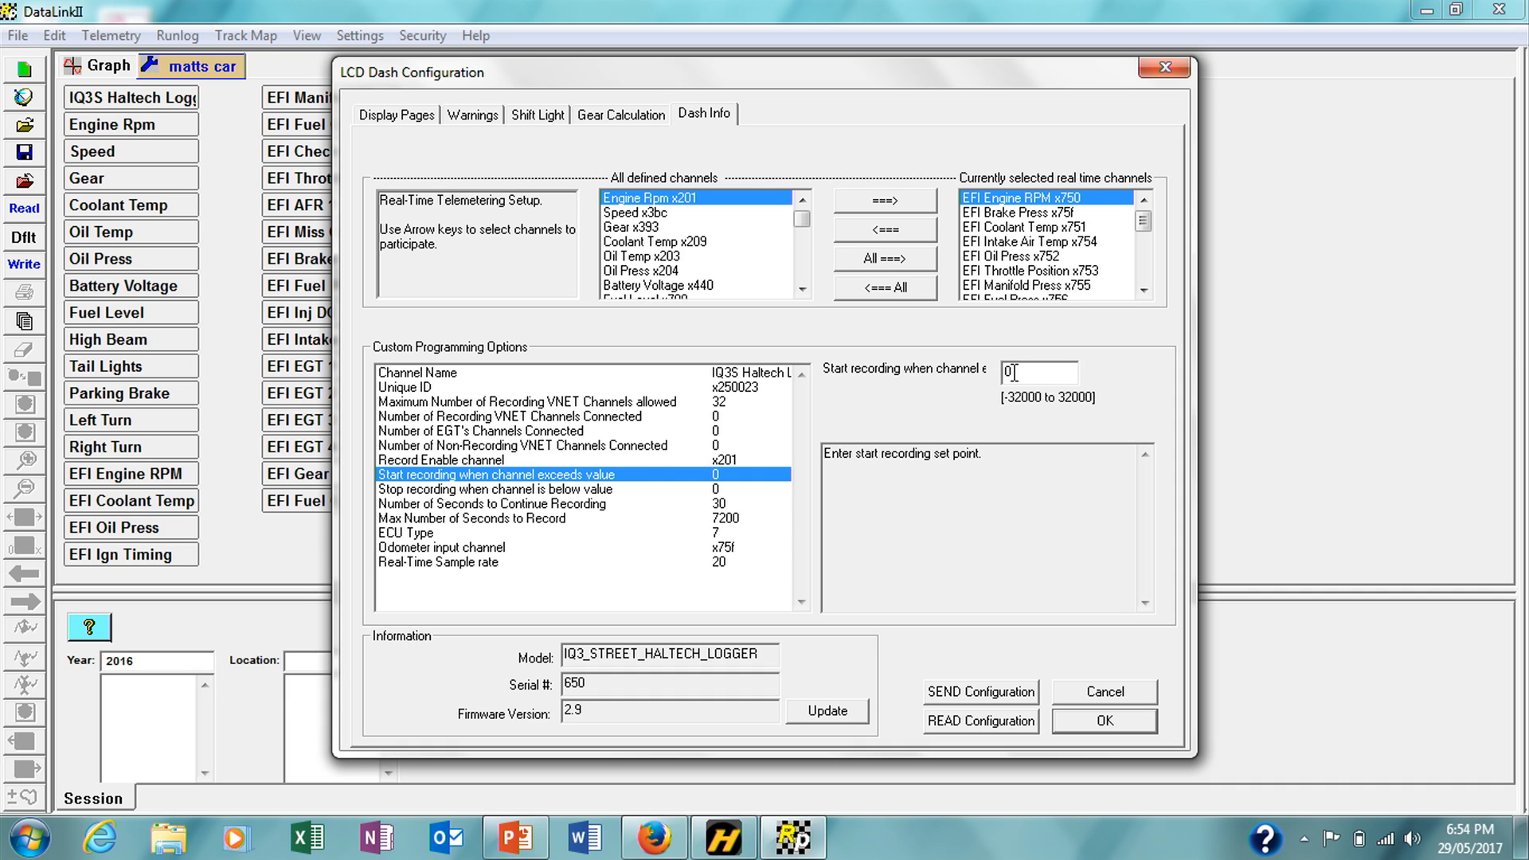
- Set recording to start when Engine Rpm exceeds 2000 and stop when it falls below 1000
text(2000)
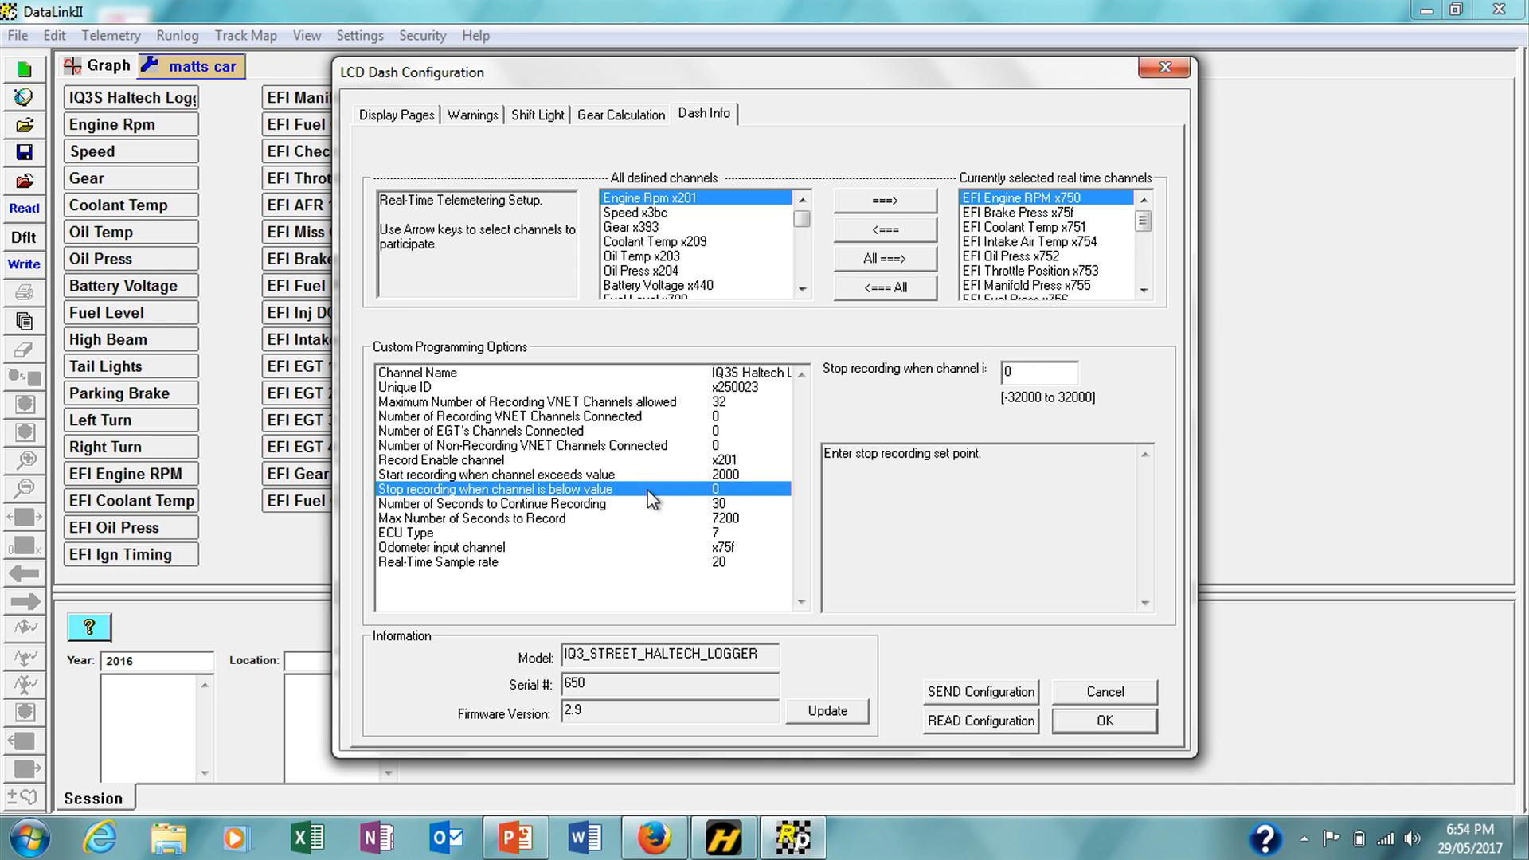
mouse_move(875, 416)
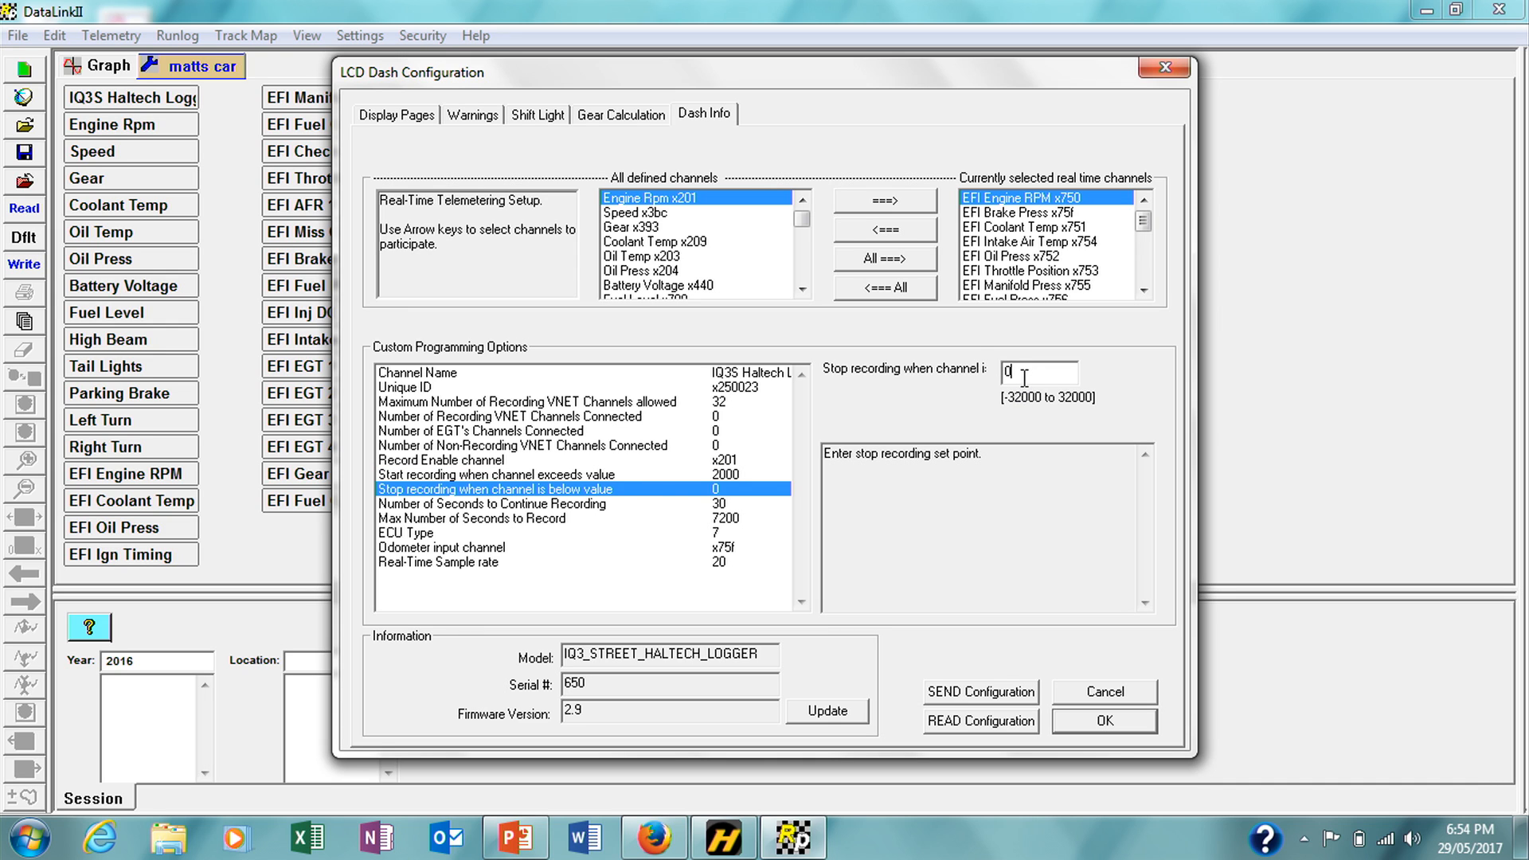
text(1)
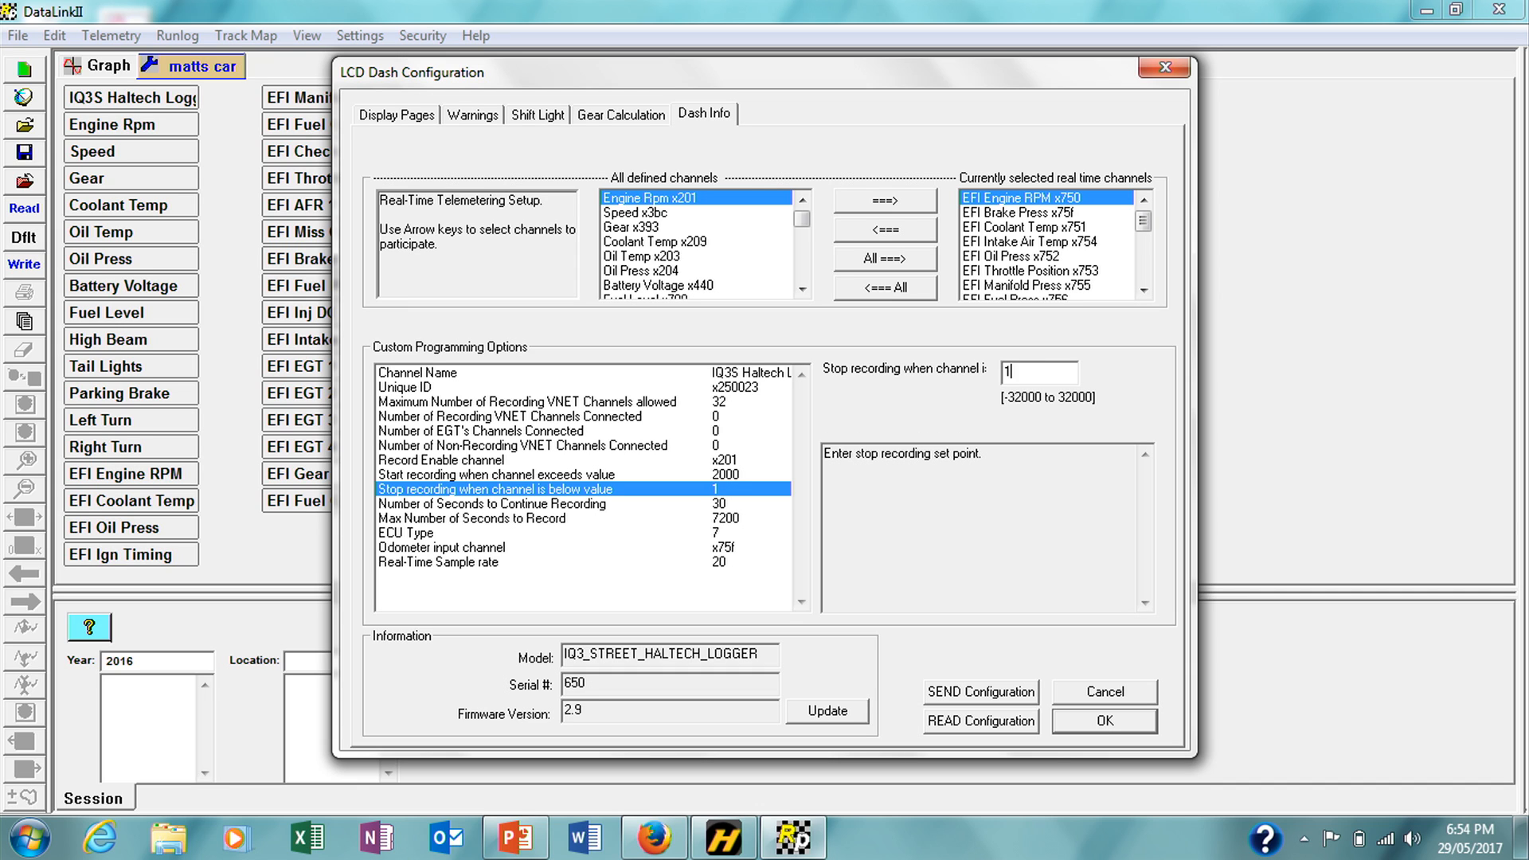
text(000)
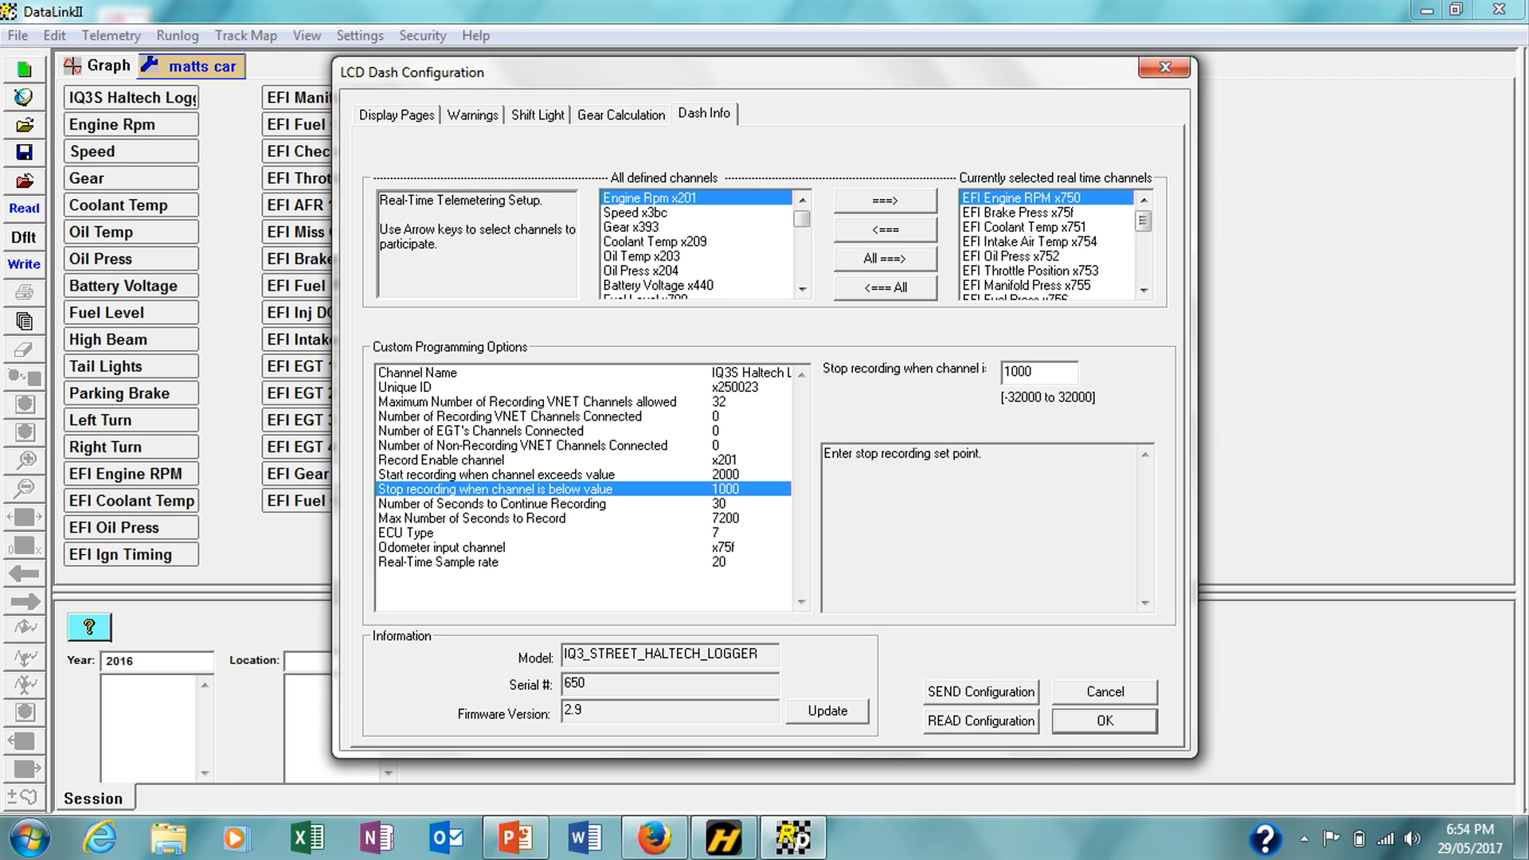
mouse_move(988, 700)
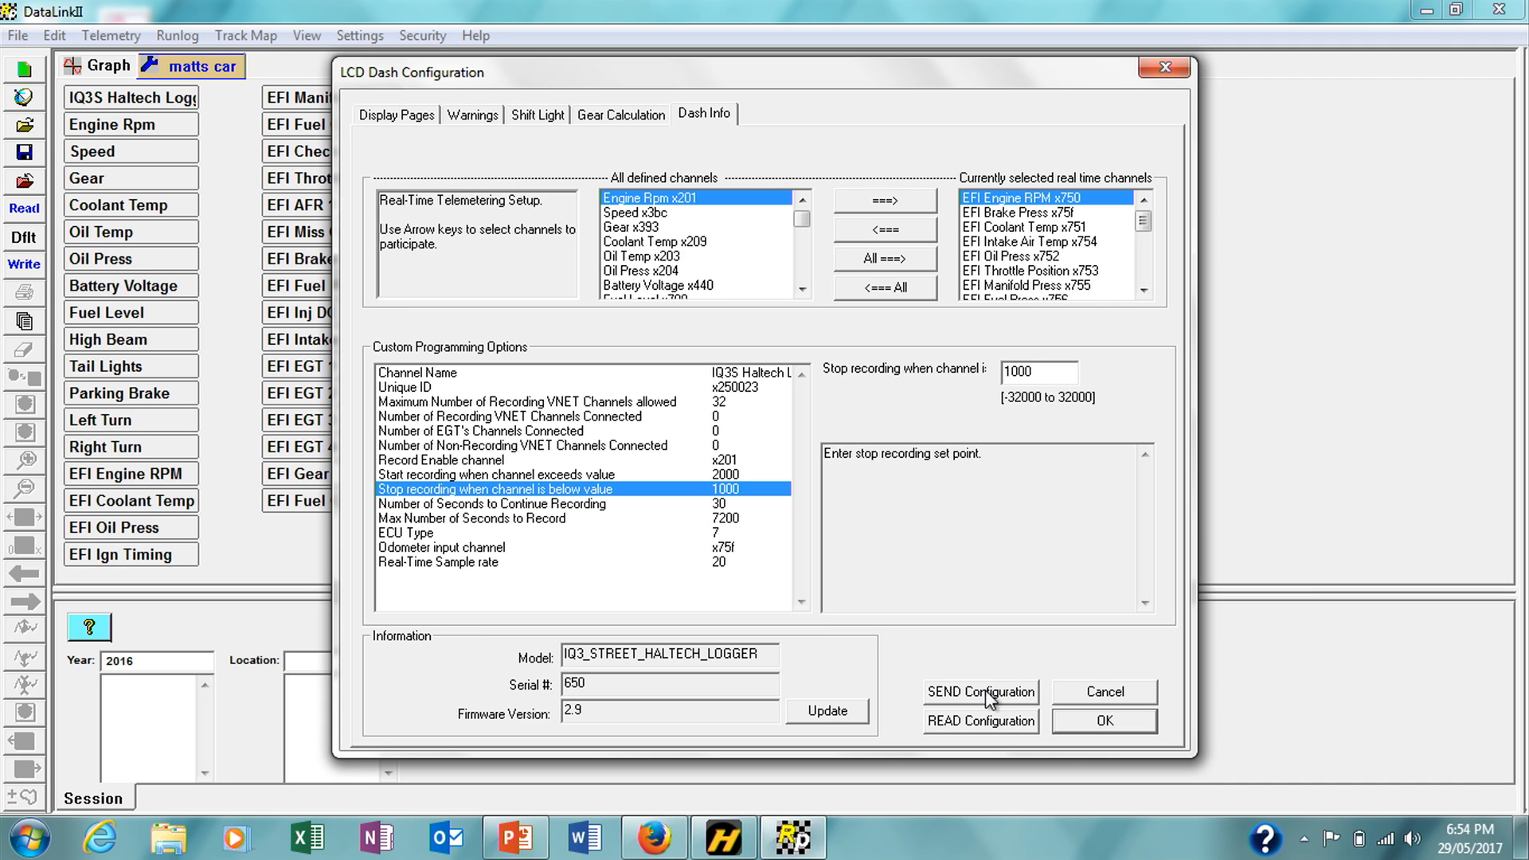
- Send the recording-trigger configuration to the dash and acknowledge the successful programming
click(980, 691)
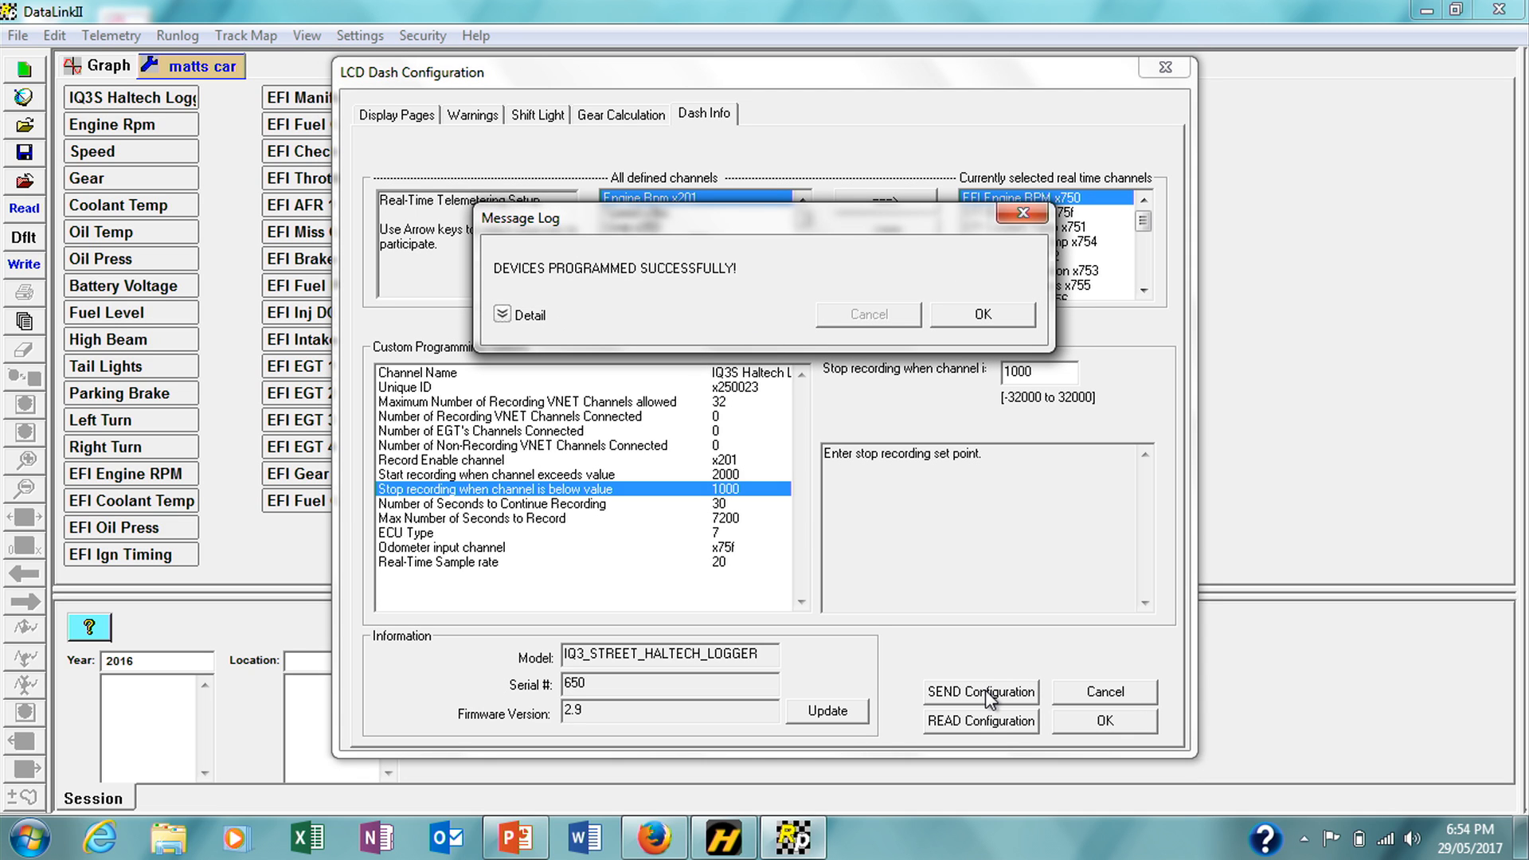
click(981, 314)
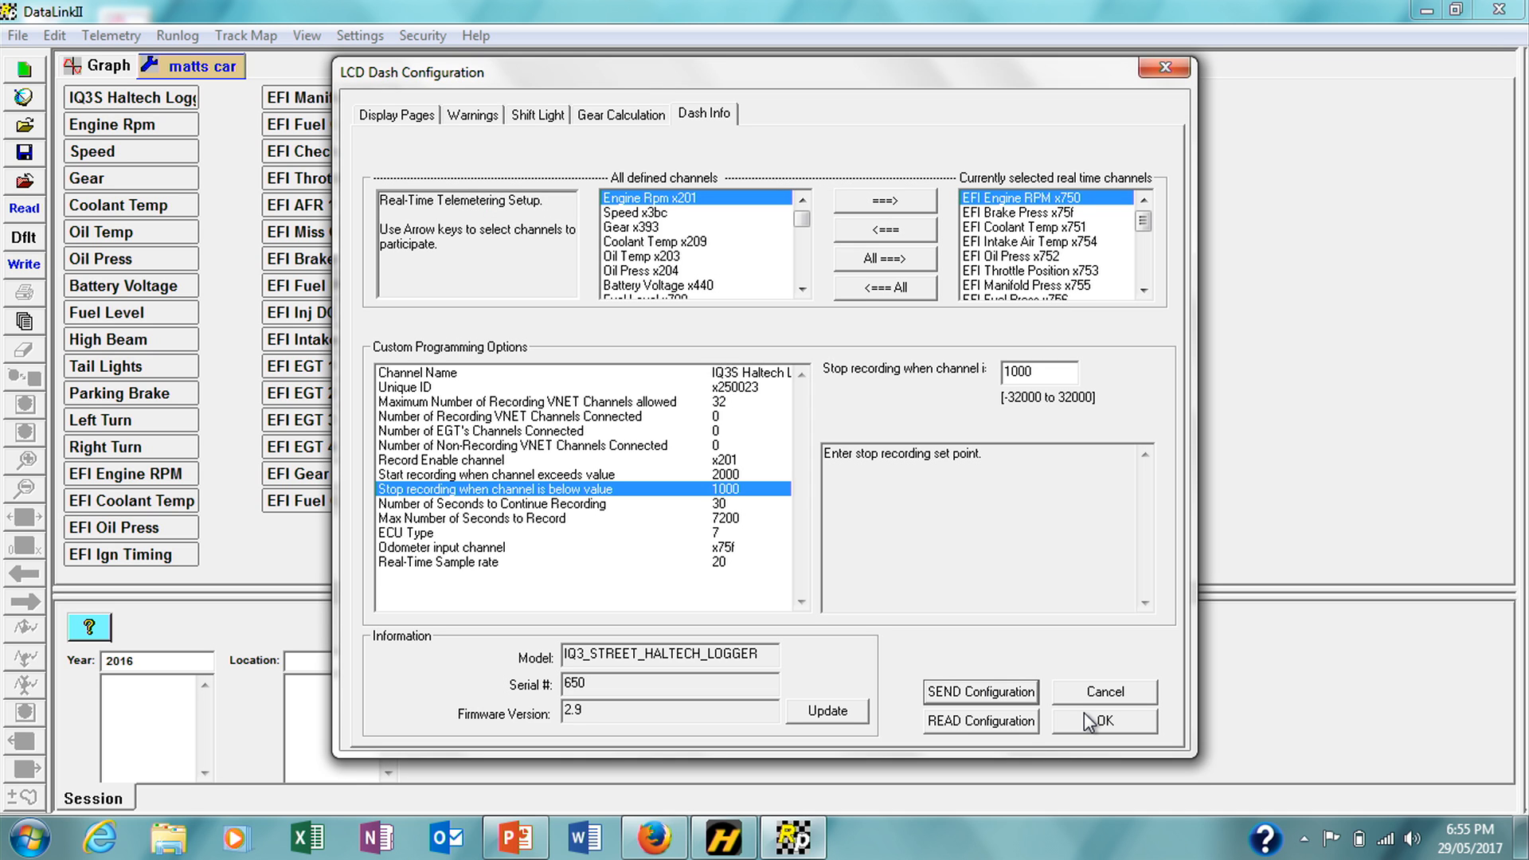
- Close the LCD Dash Configuration and save the 'matts car' configuration via File > Save
click(1102, 720)
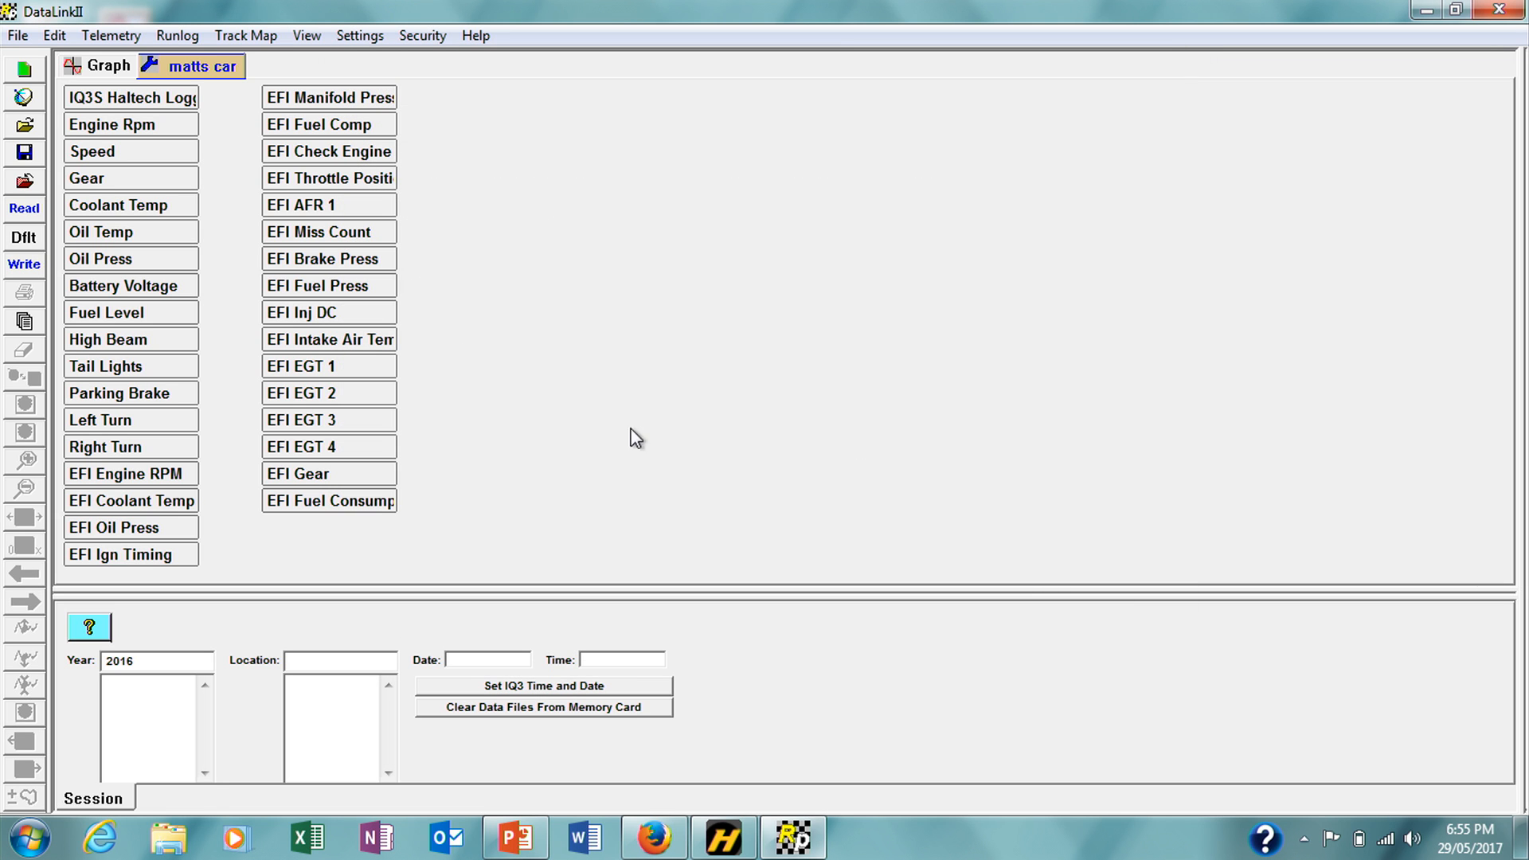
mouse_move(531, 371)
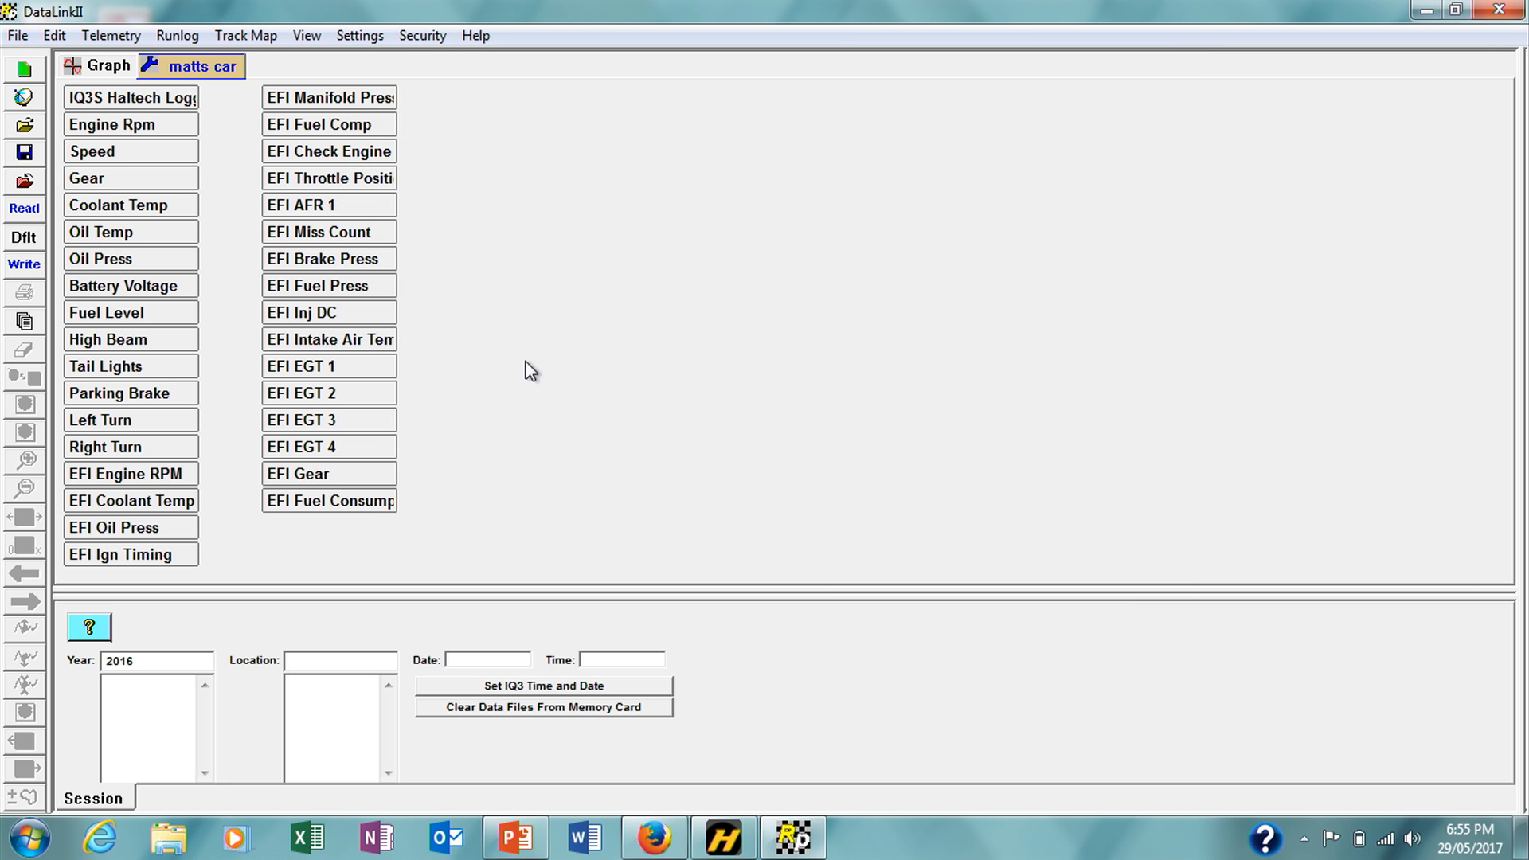
mouse_move(16, 35)
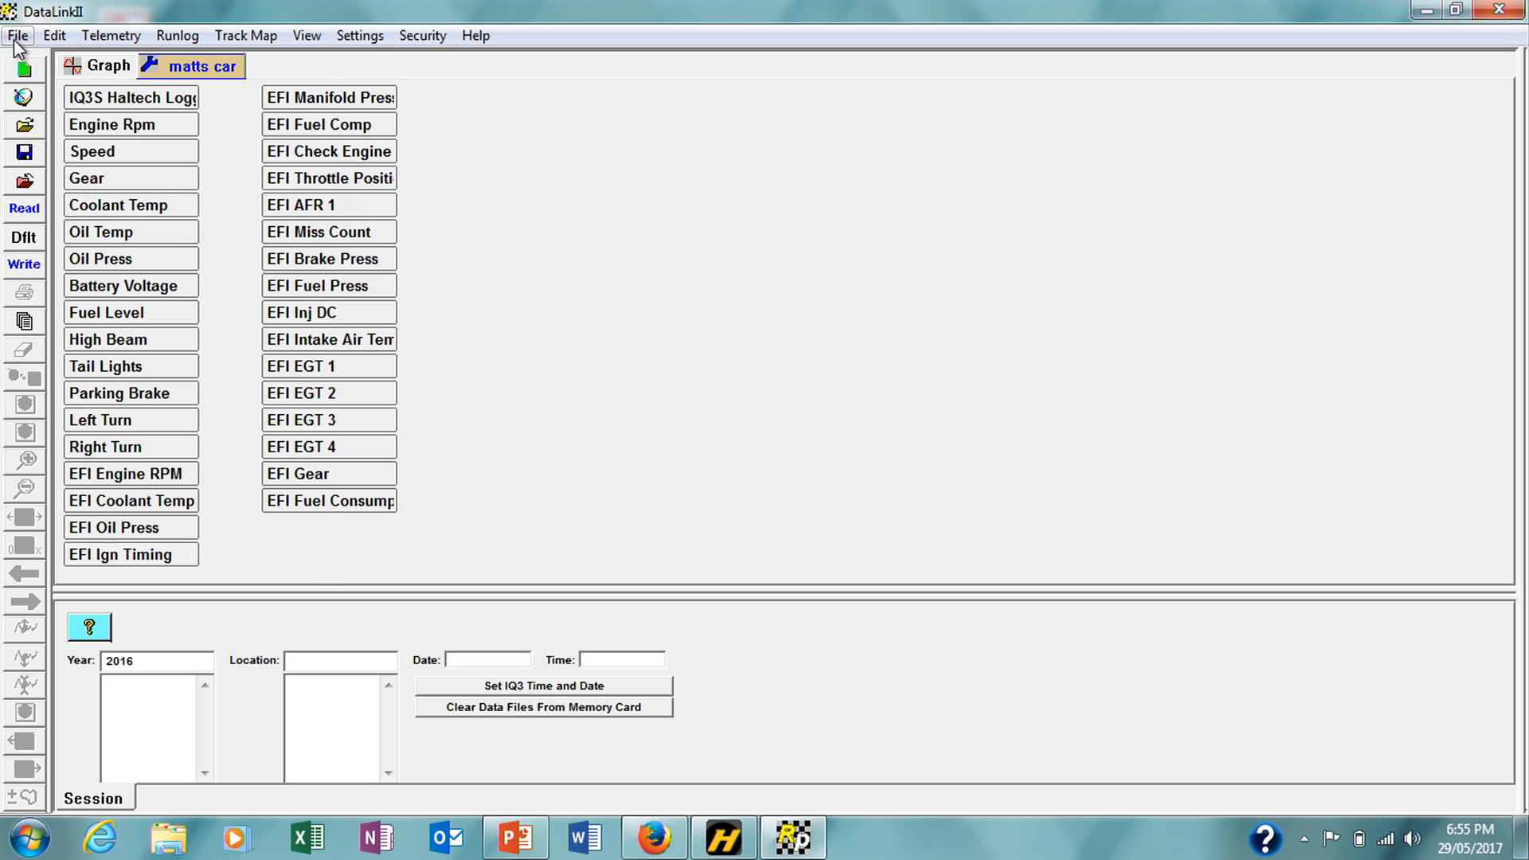
click(16, 35)
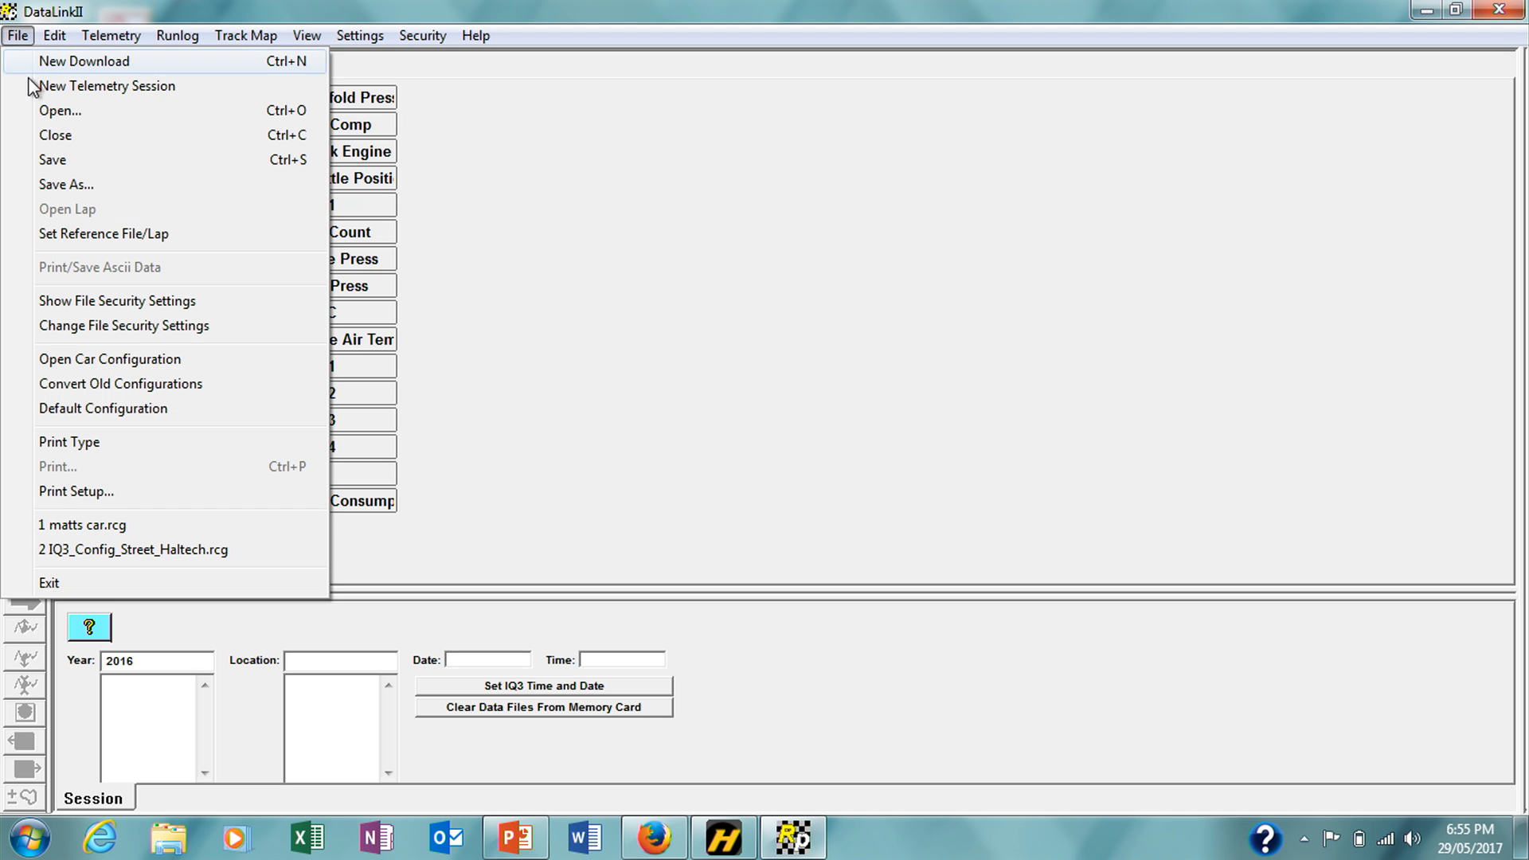
click(51, 159)
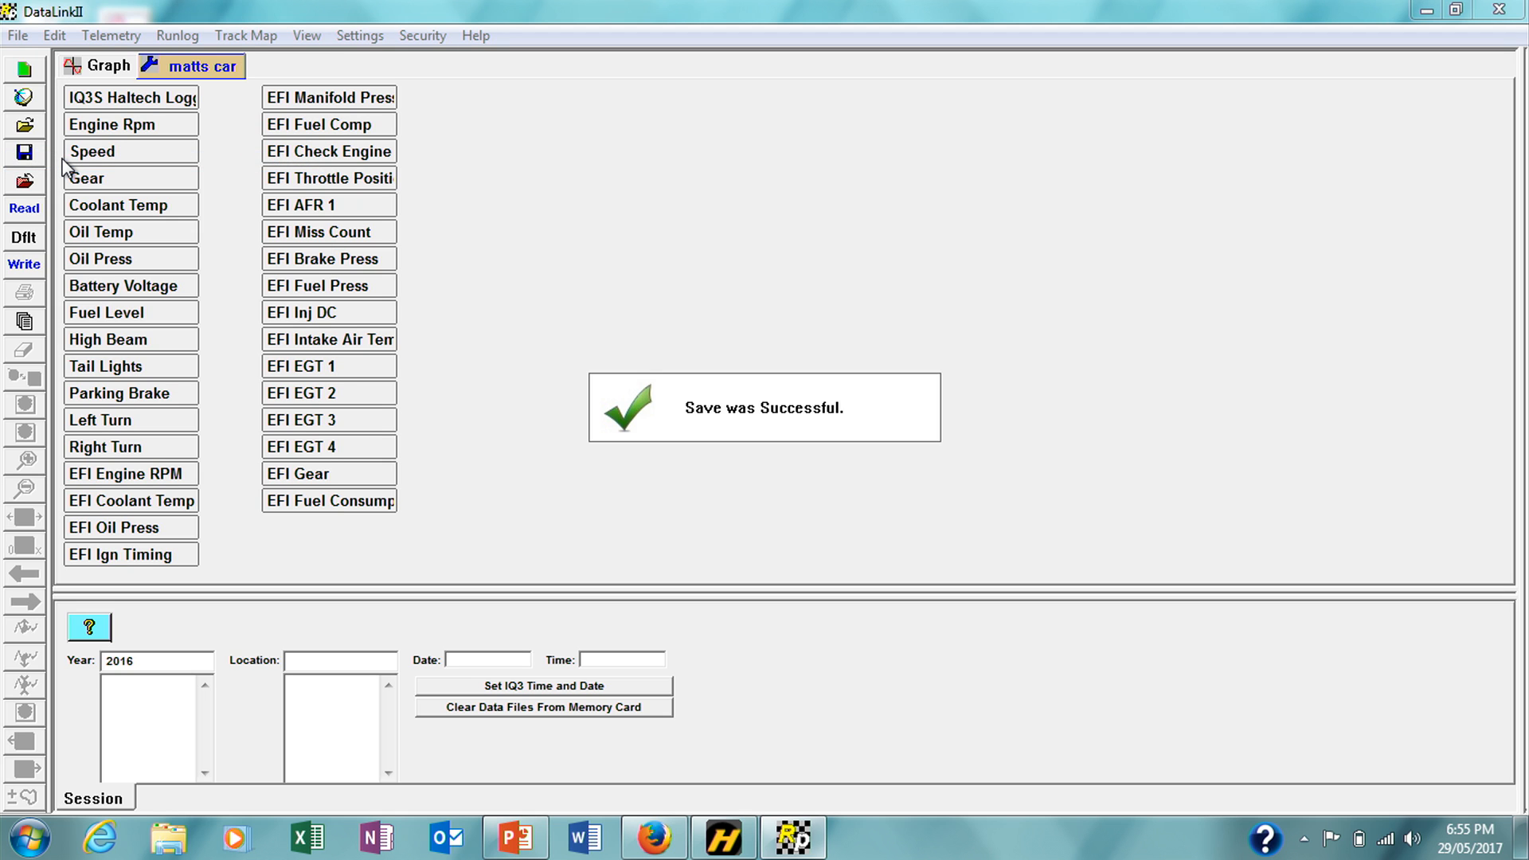